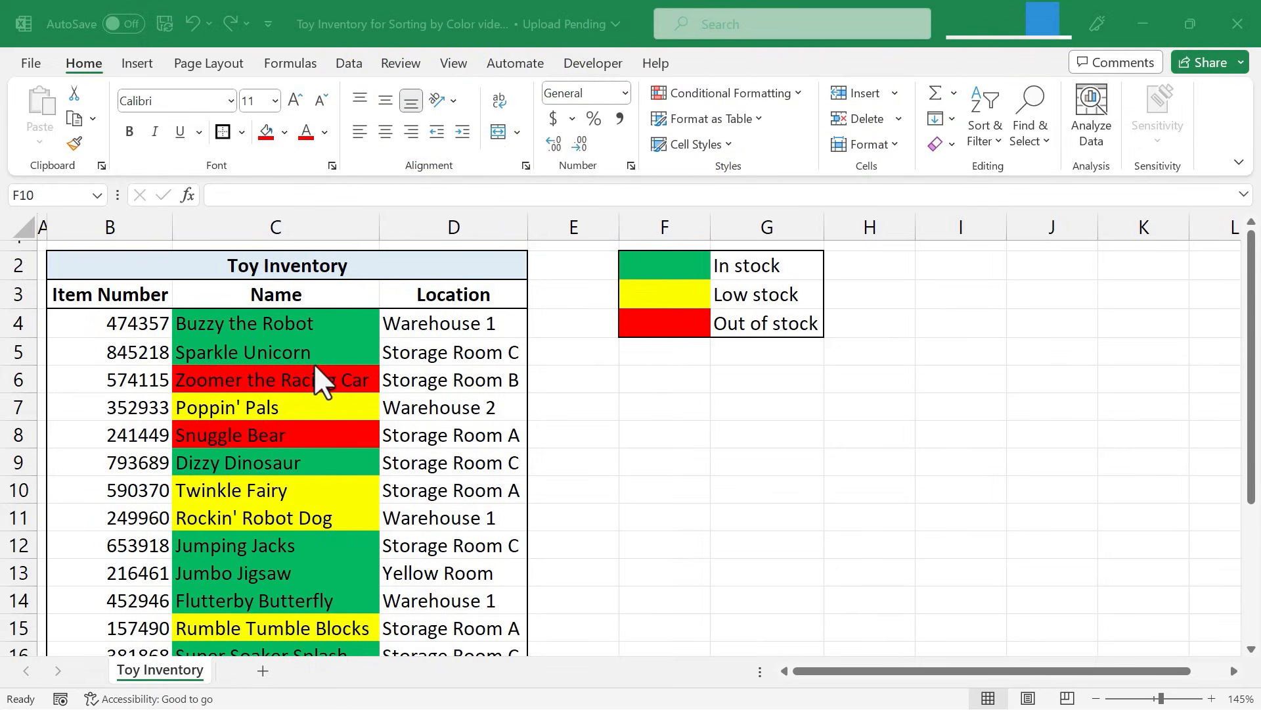
{"action": "mouse_move", "coordinate": [441, 352]}
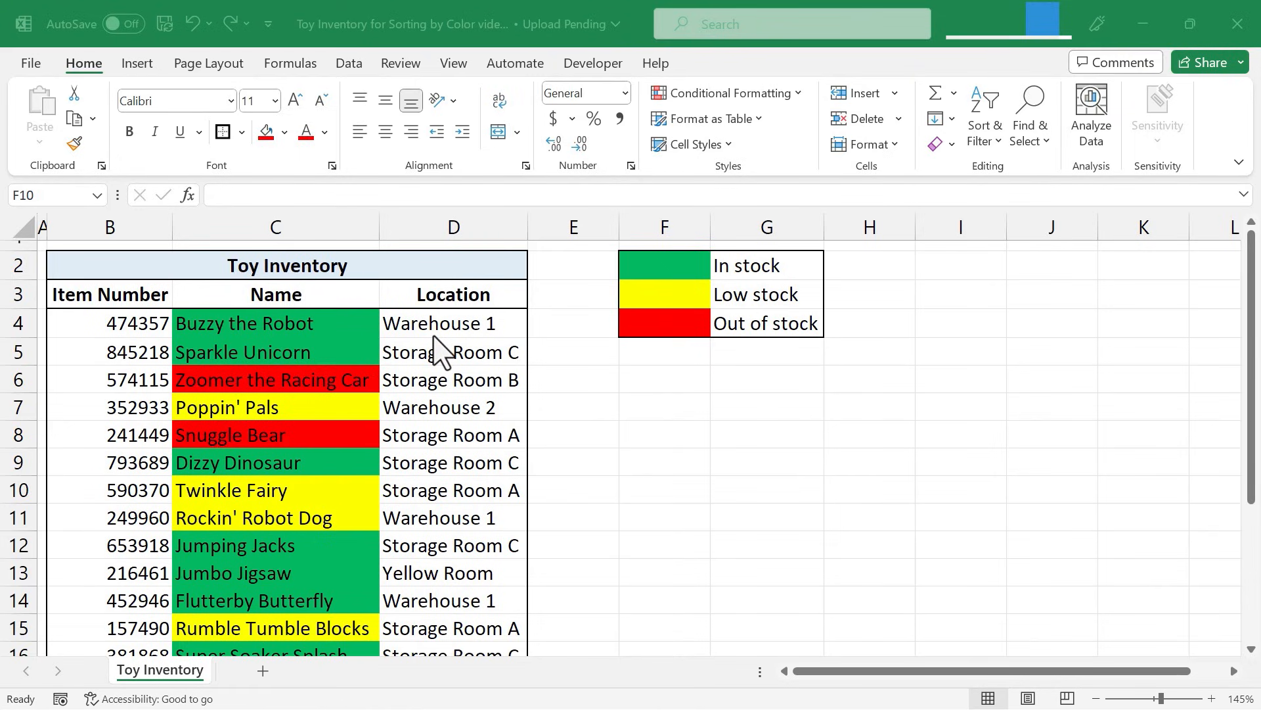
- Open the Sort dialog from the Data tab for the toy inventory table
{"action": "left_click", "coordinate": [663, 489]}
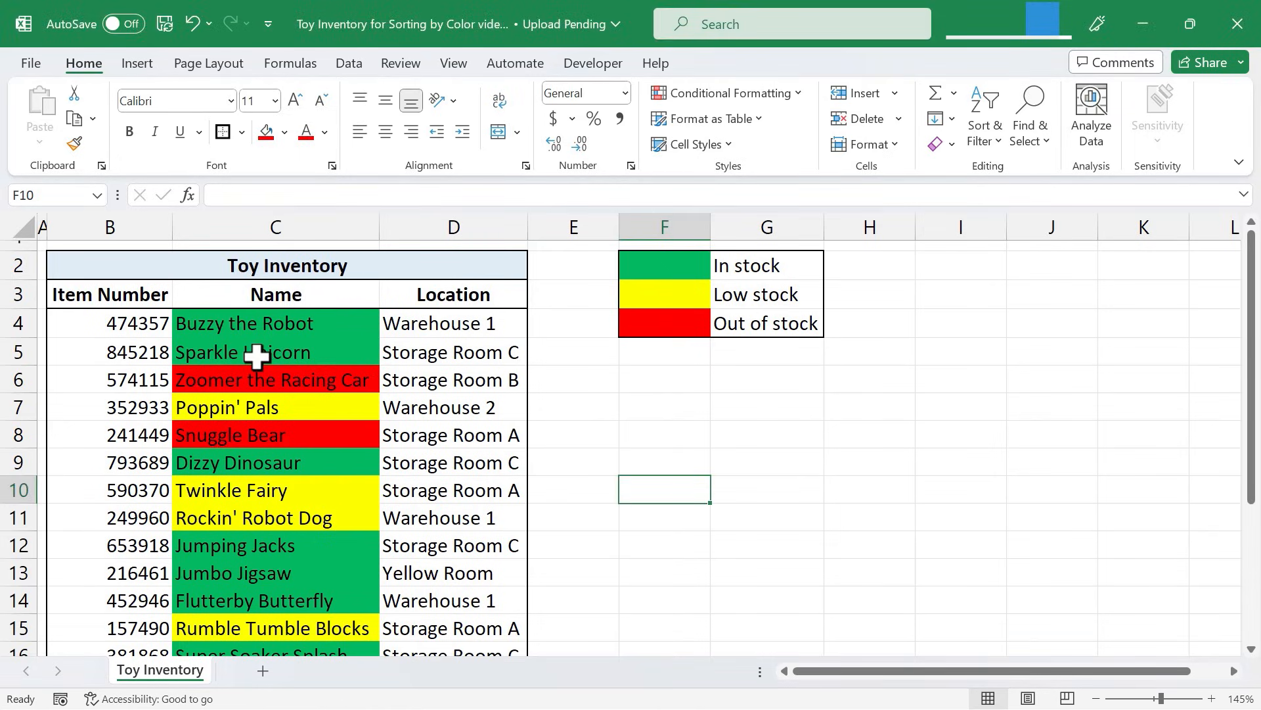
{"action": "mouse_move", "coordinate": [306, 338]}
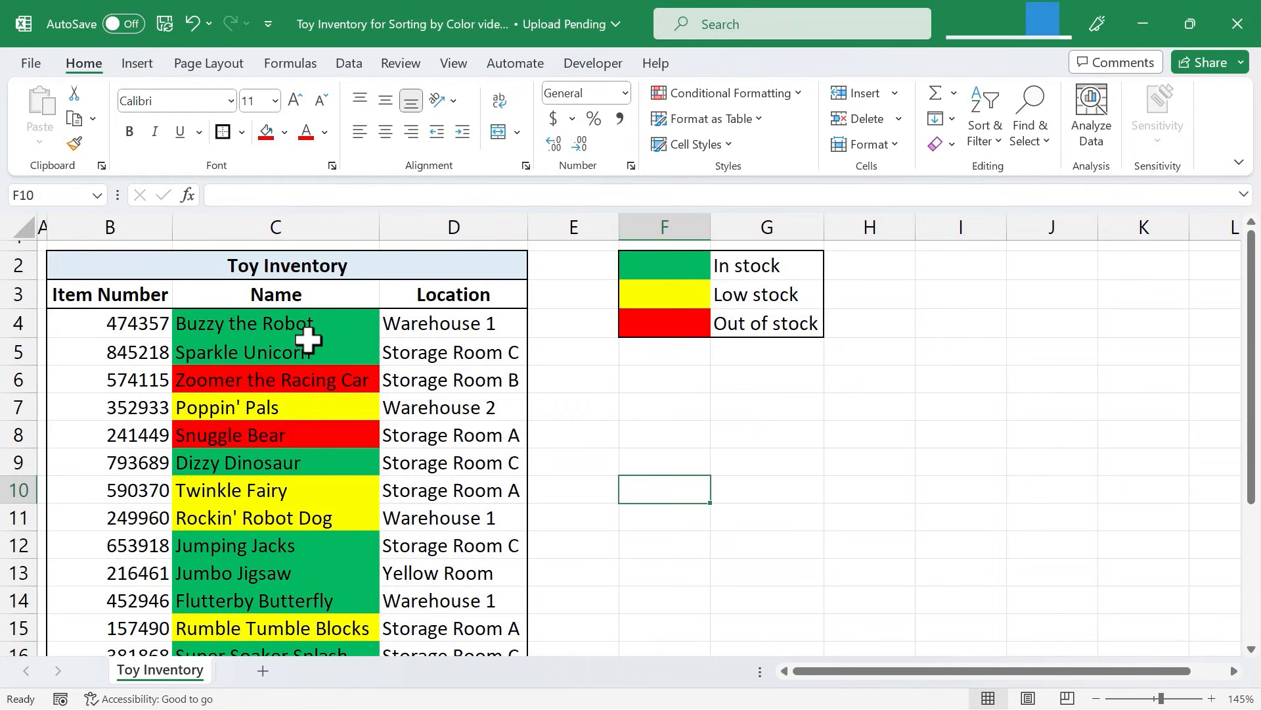
{"action": "mouse_move", "coordinate": [341, 384]}
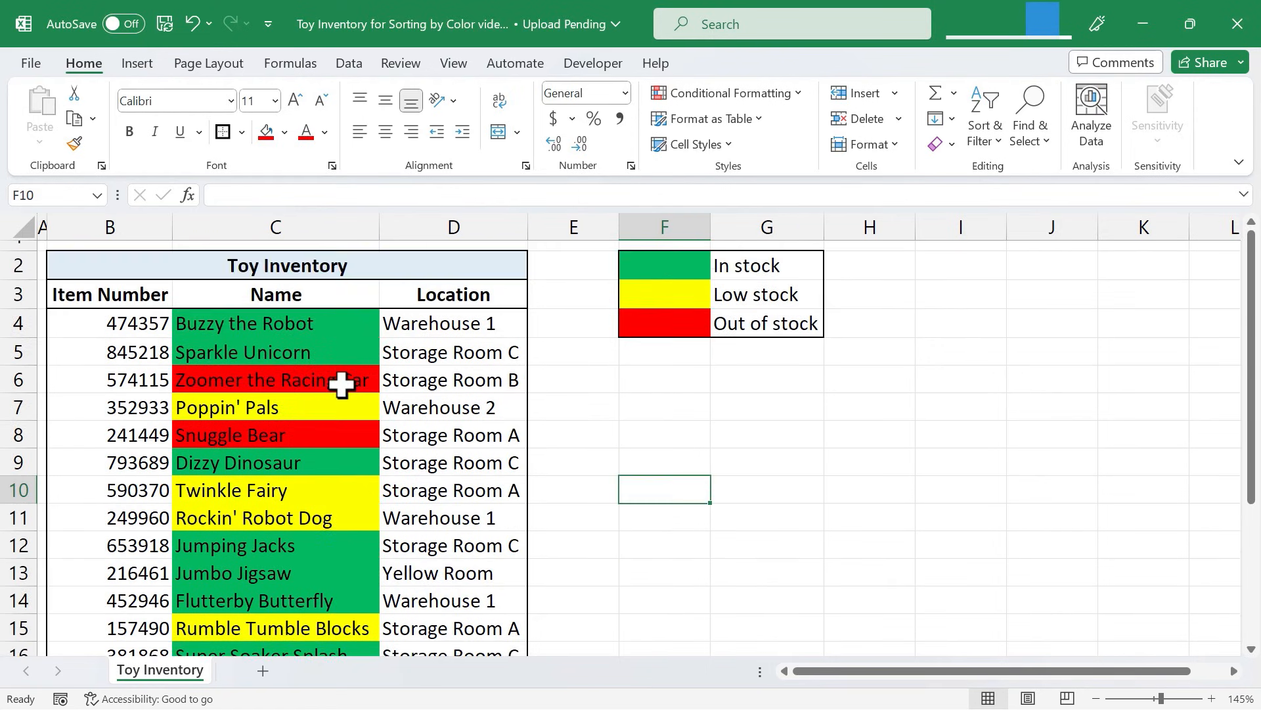
{"action": "mouse_move", "coordinate": [341, 388]}
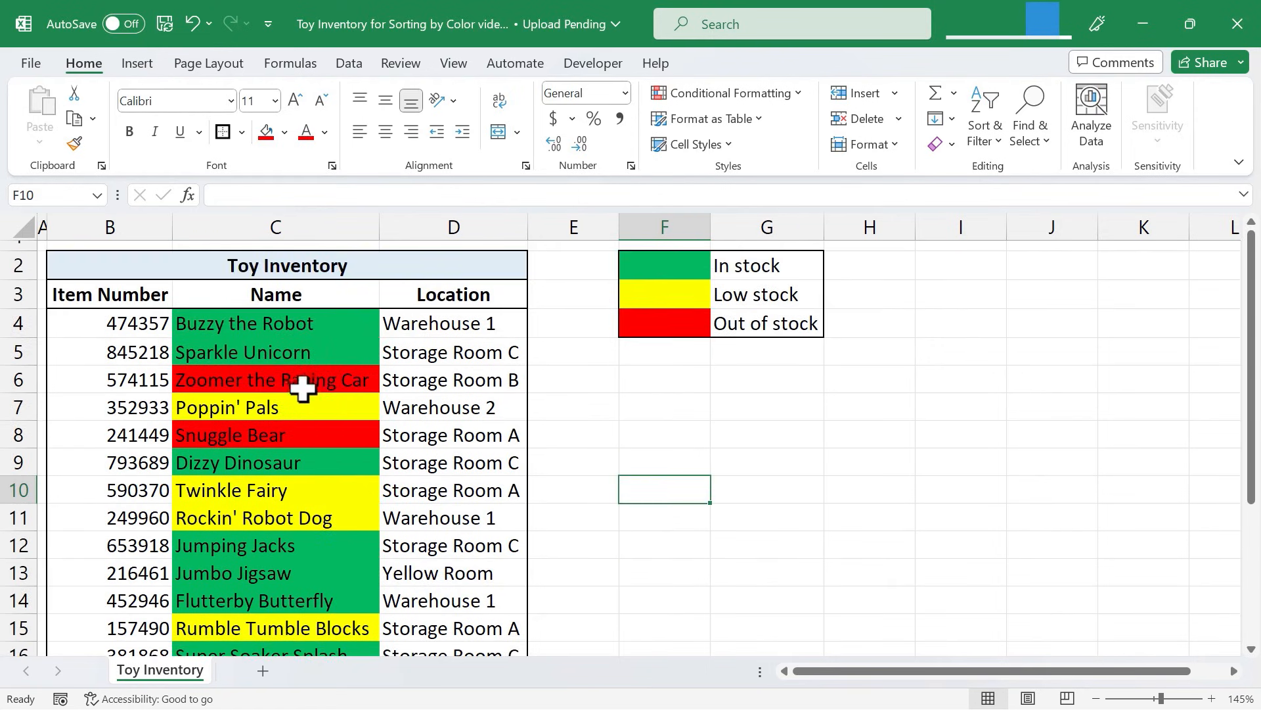
{"action": "mouse_move", "coordinate": [351, 408]}
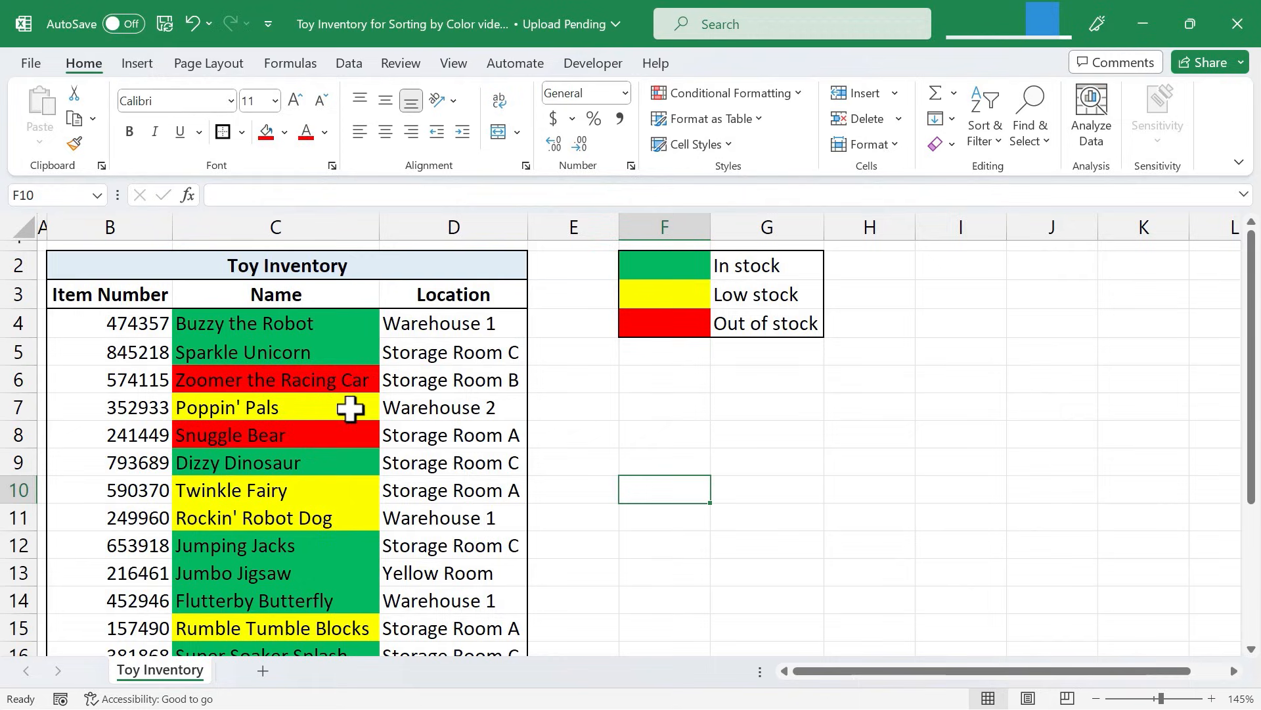
{"action": "mouse_move", "coordinate": [320, 371]}
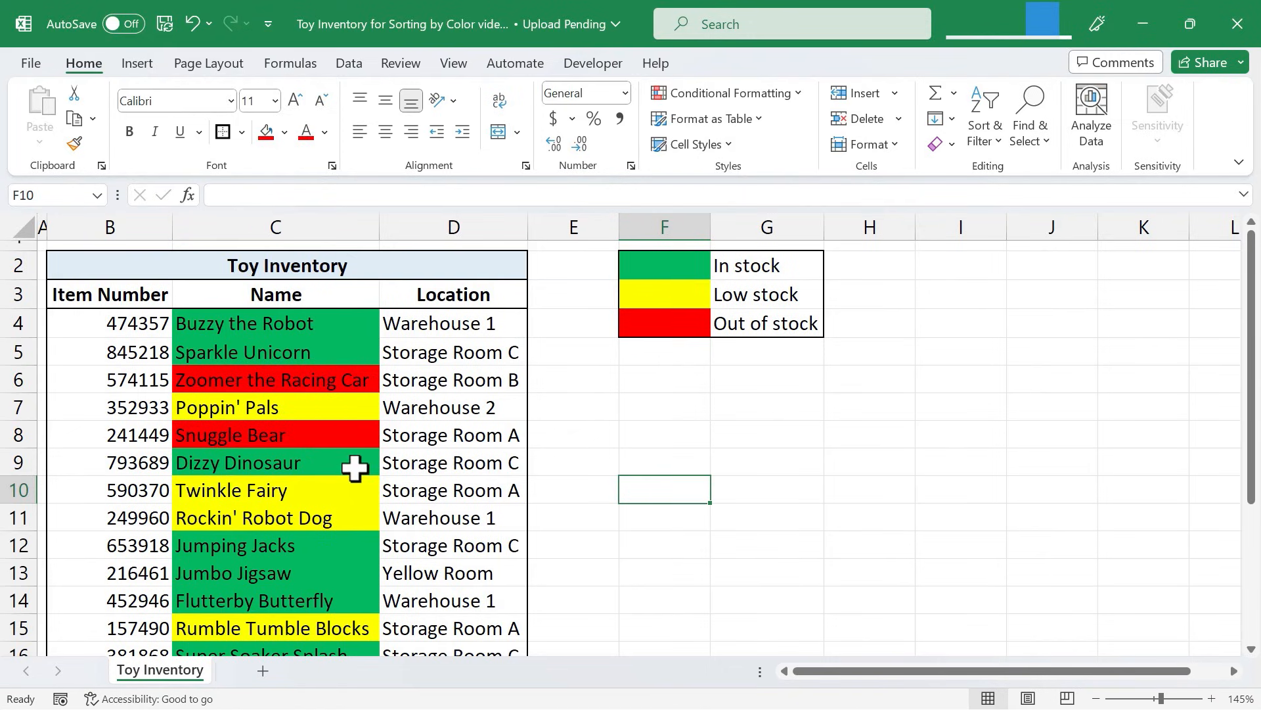
{"action": "mouse_move", "coordinate": [292, 379]}
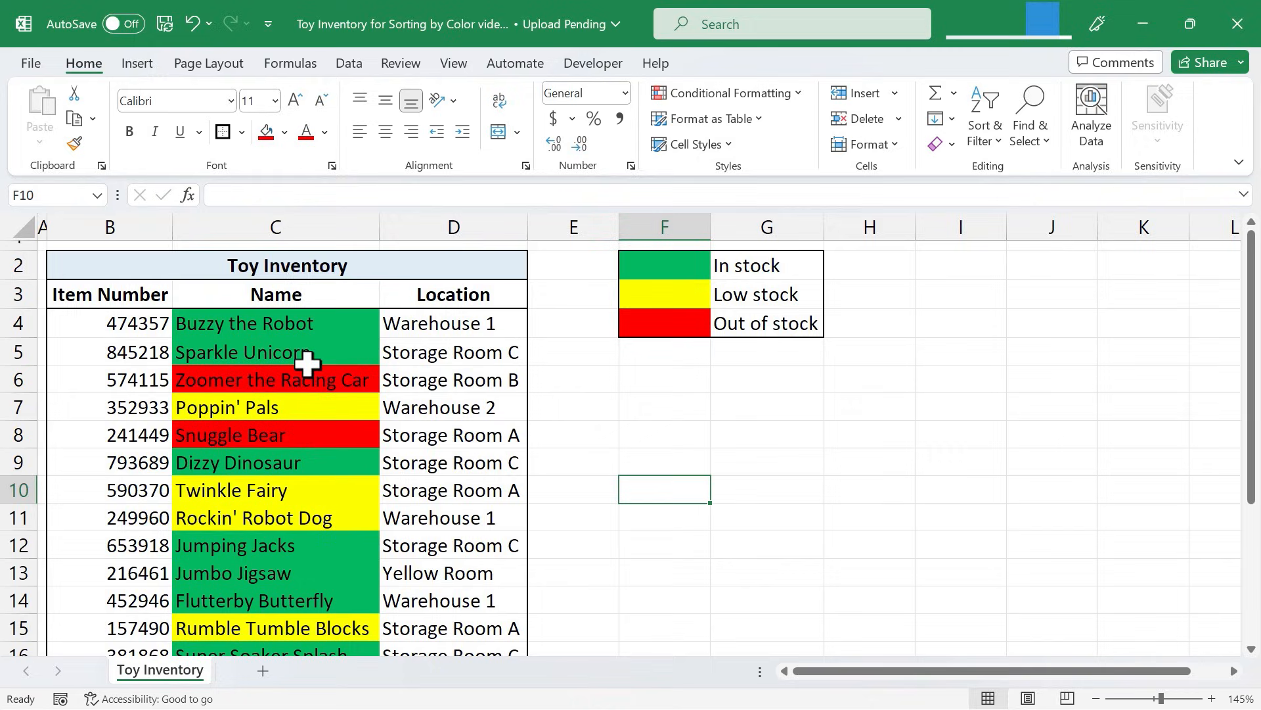
{"action": "mouse_move", "coordinate": [306, 379]}
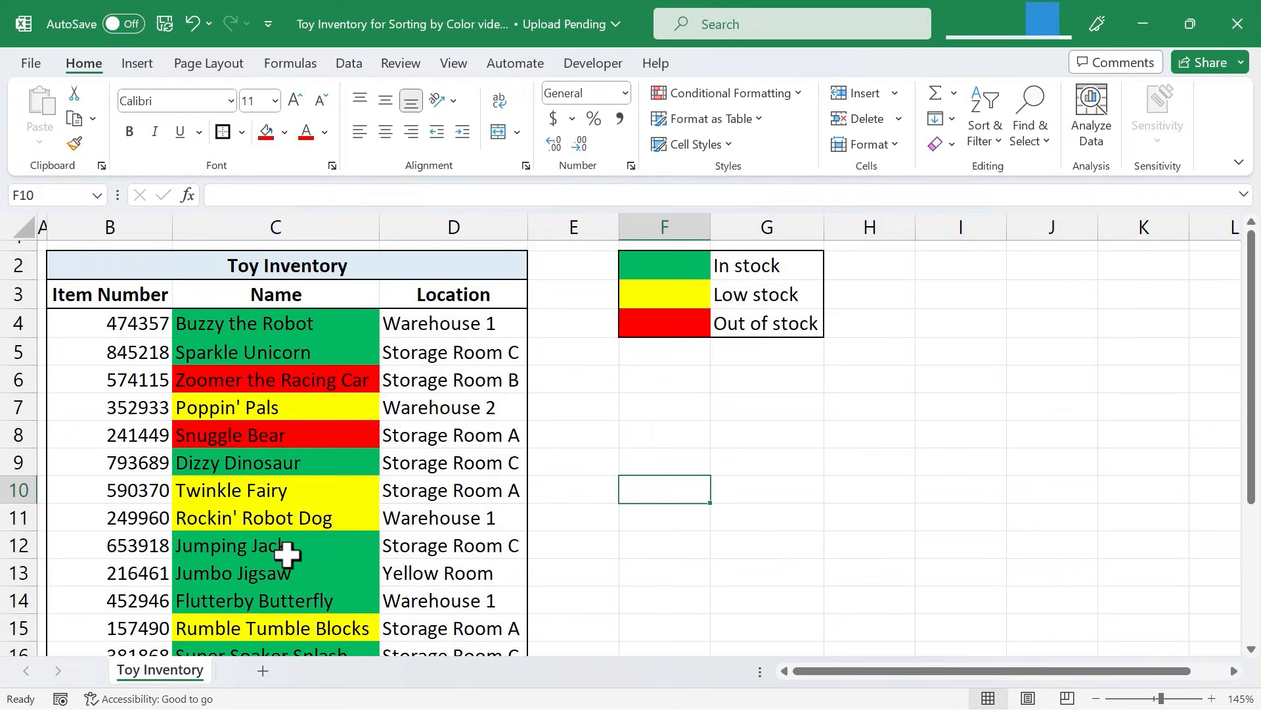
{"action": "mouse_move", "coordinate": [247, 549]}
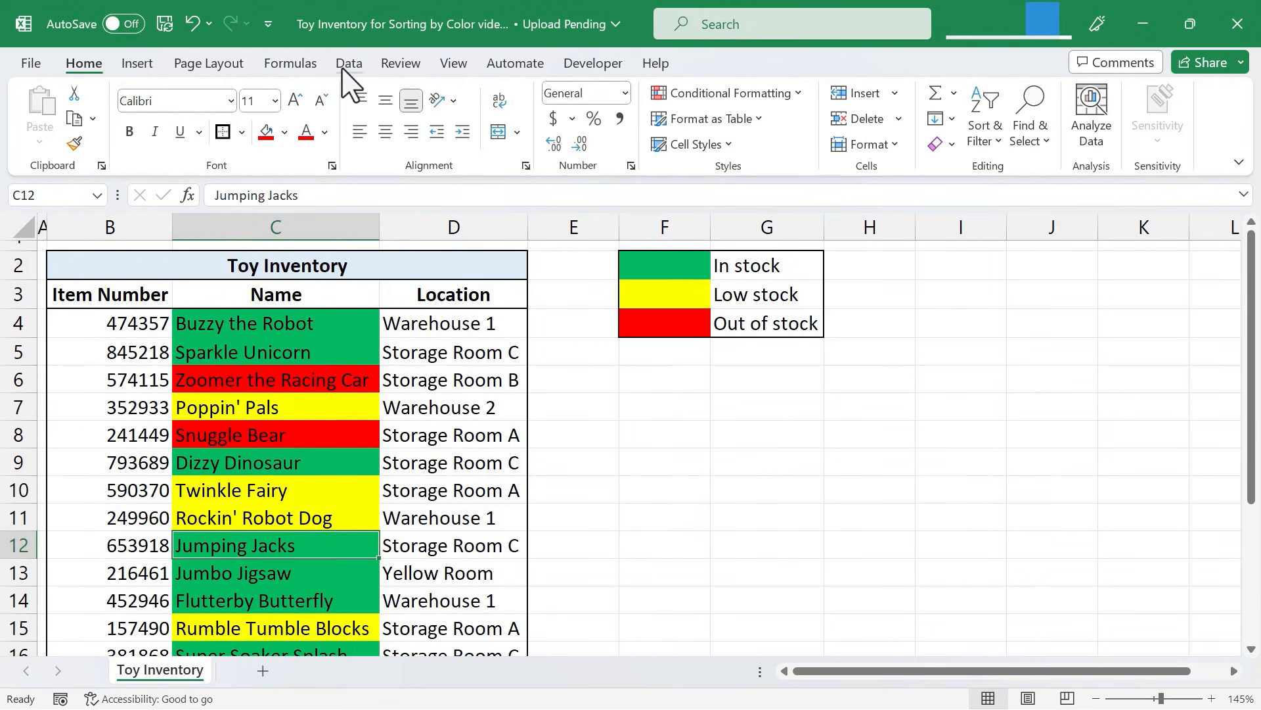
{"action": "left_click", "coordinate": [348, 63]}
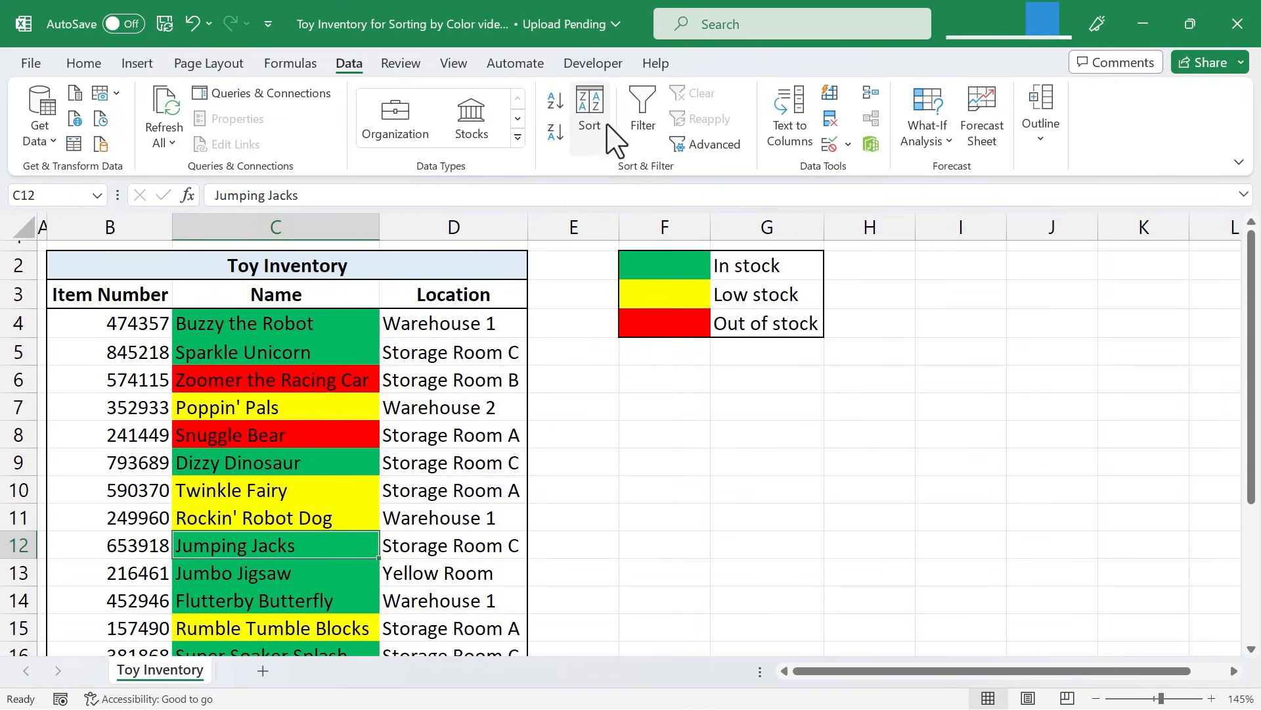
{"action": "mouse_move", "coordinate": [599, 108]}
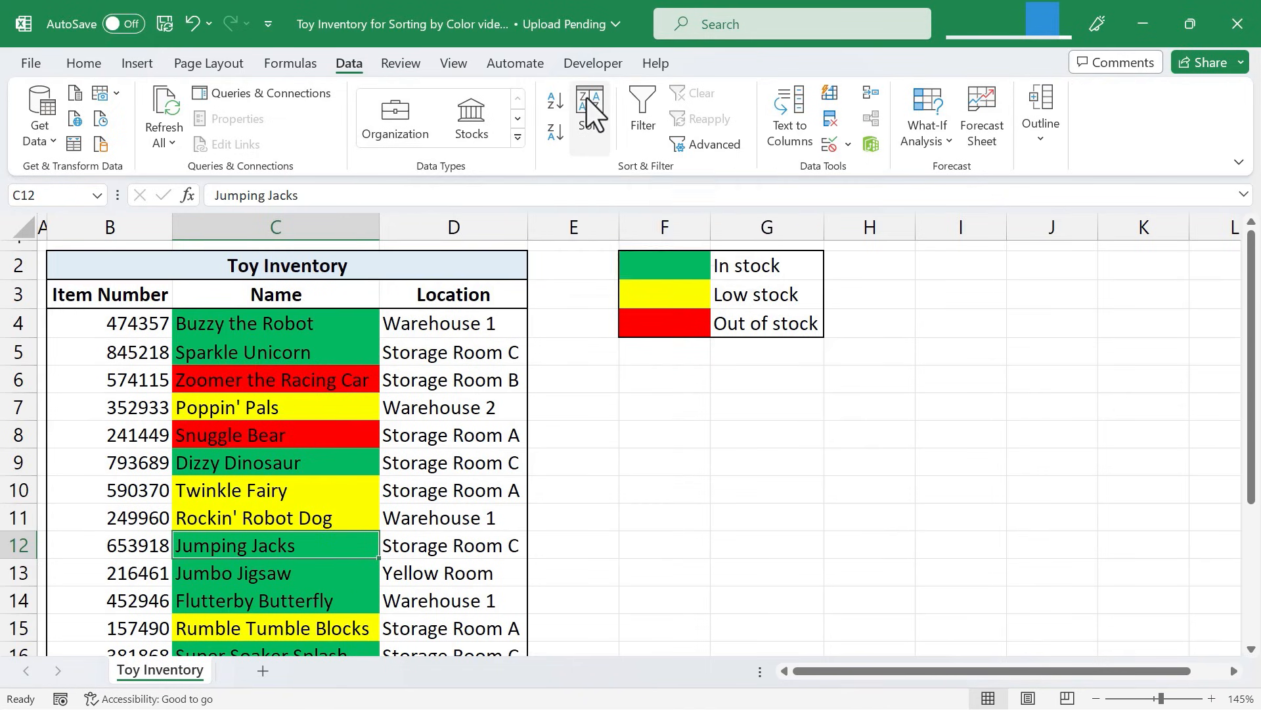
{"action": "left_click", "coordinate": [590, 115]}
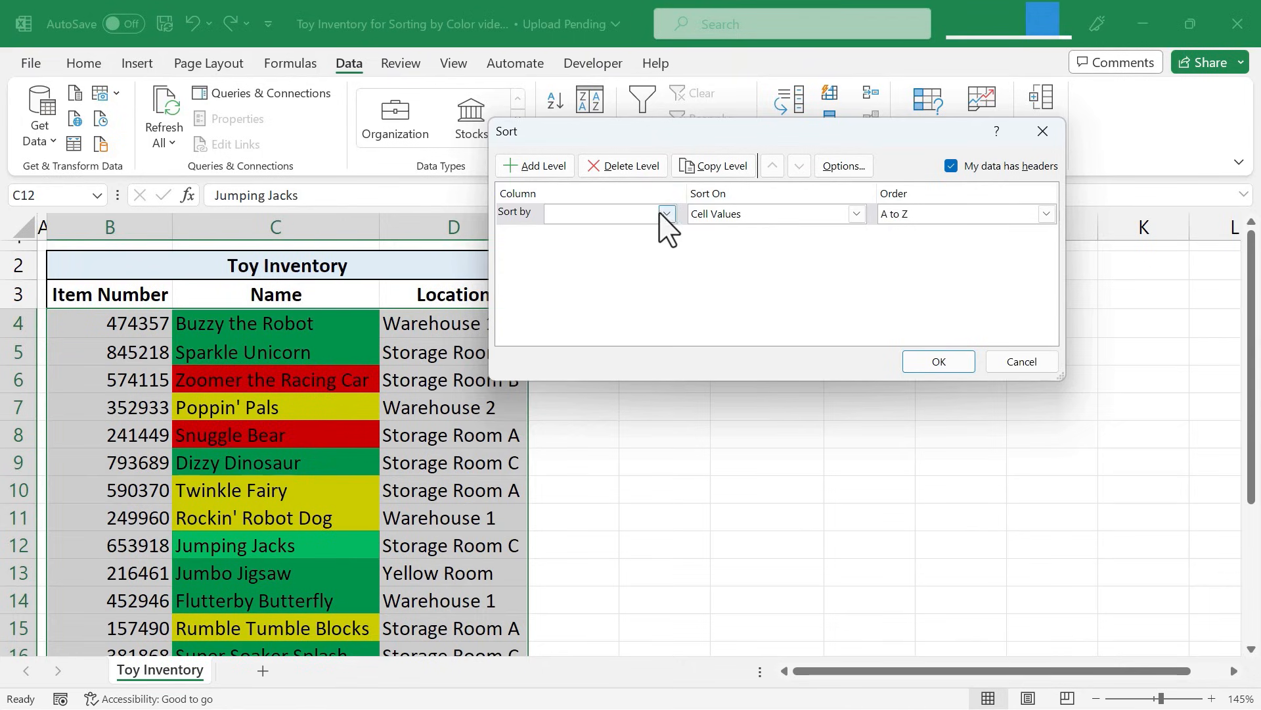
- Sort the Name column by Cell Color with green on top
{"action": "left_click", "coordinate": [663, 213]}
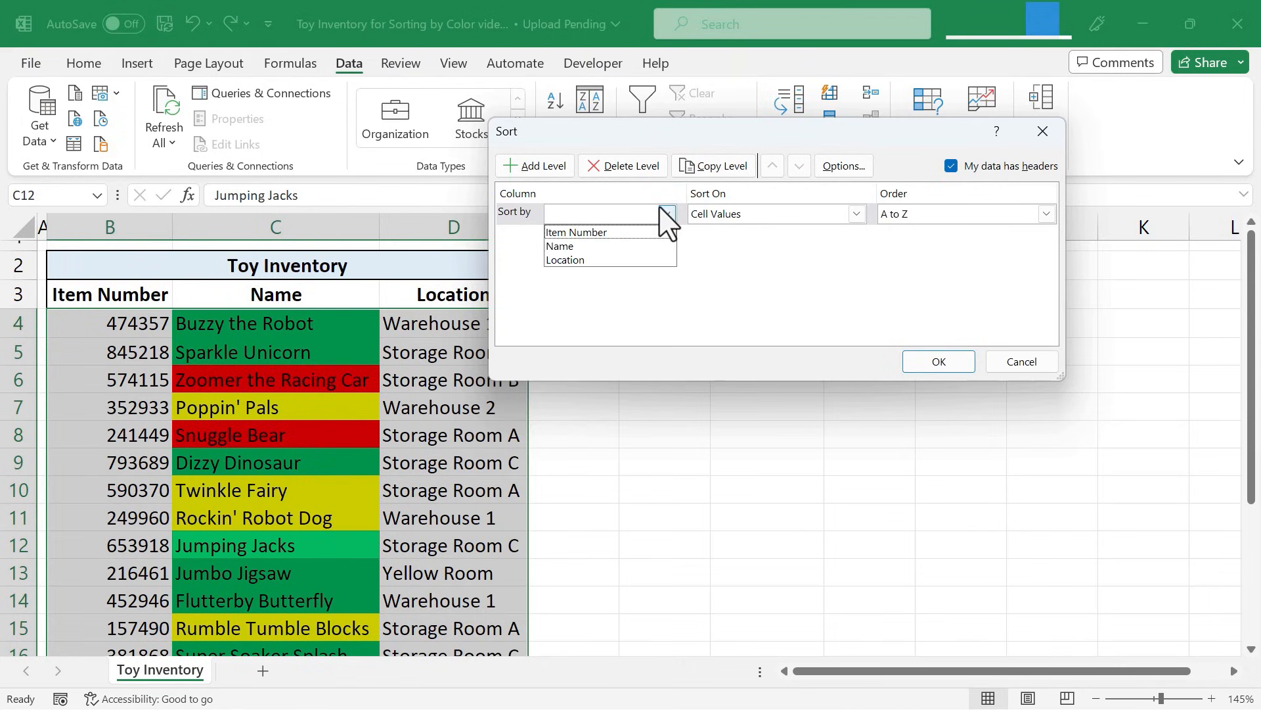
{"action": "left_click", "coordinate": [559, 245]}
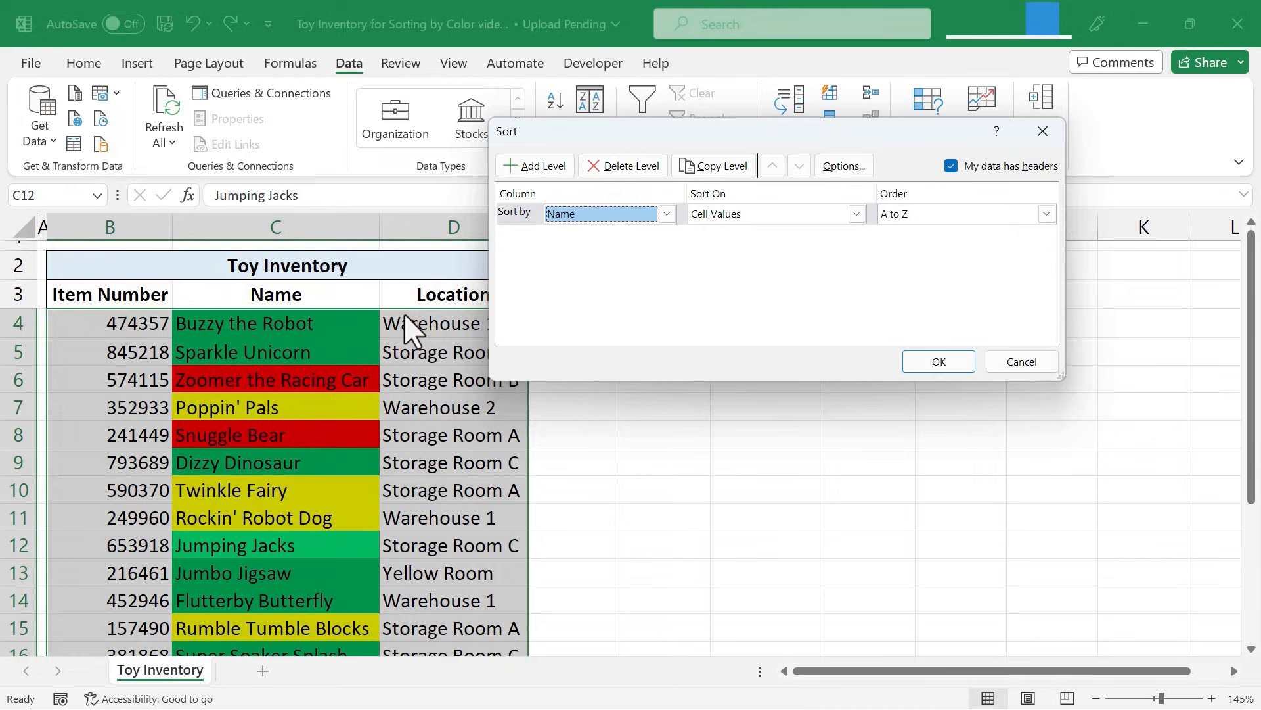
{"action": "mouse_move", "coordinate": [322, 402]}
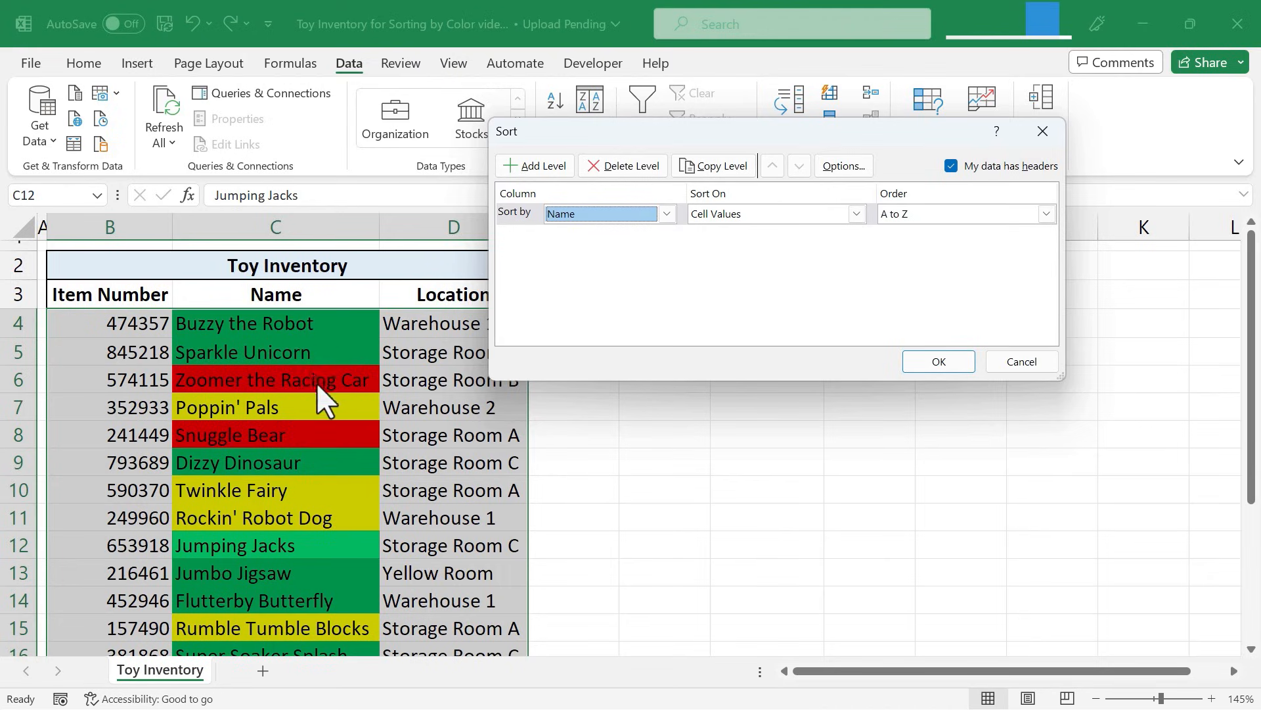
{"action": "mouse_move", "coordinate": [840, 277]}
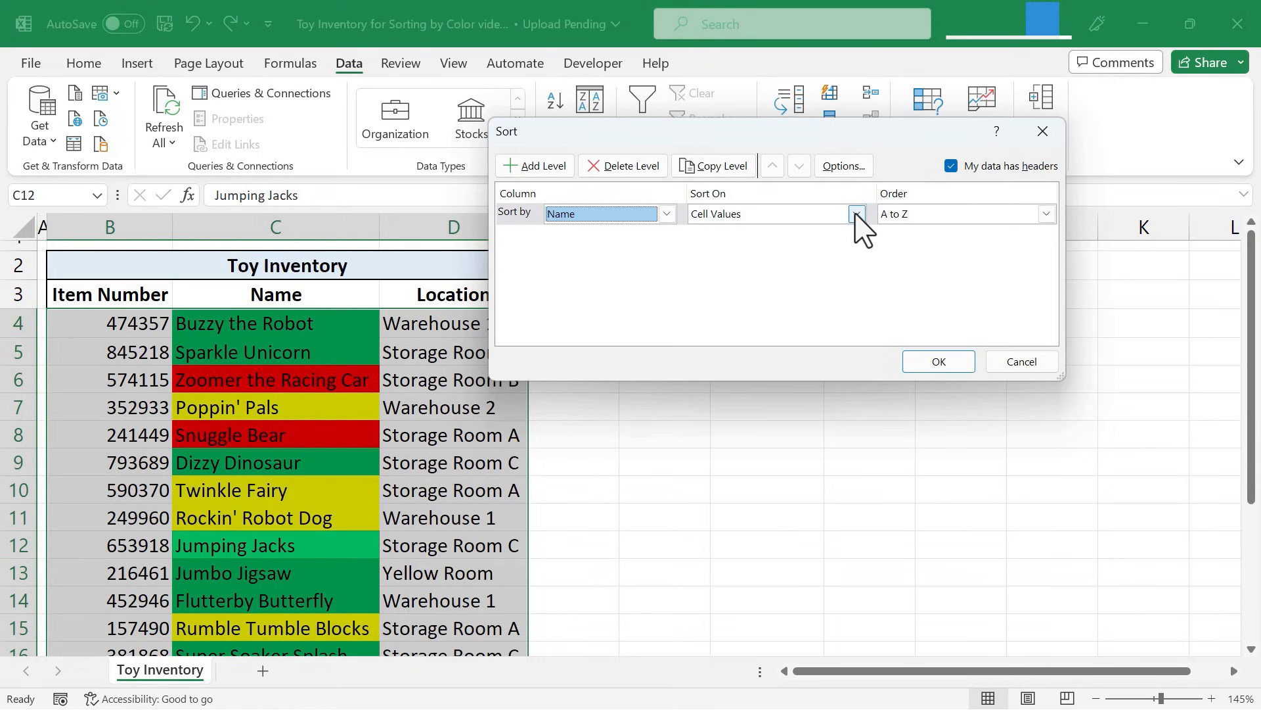
{"action": "left_click", "coordinate": [856, 212]}
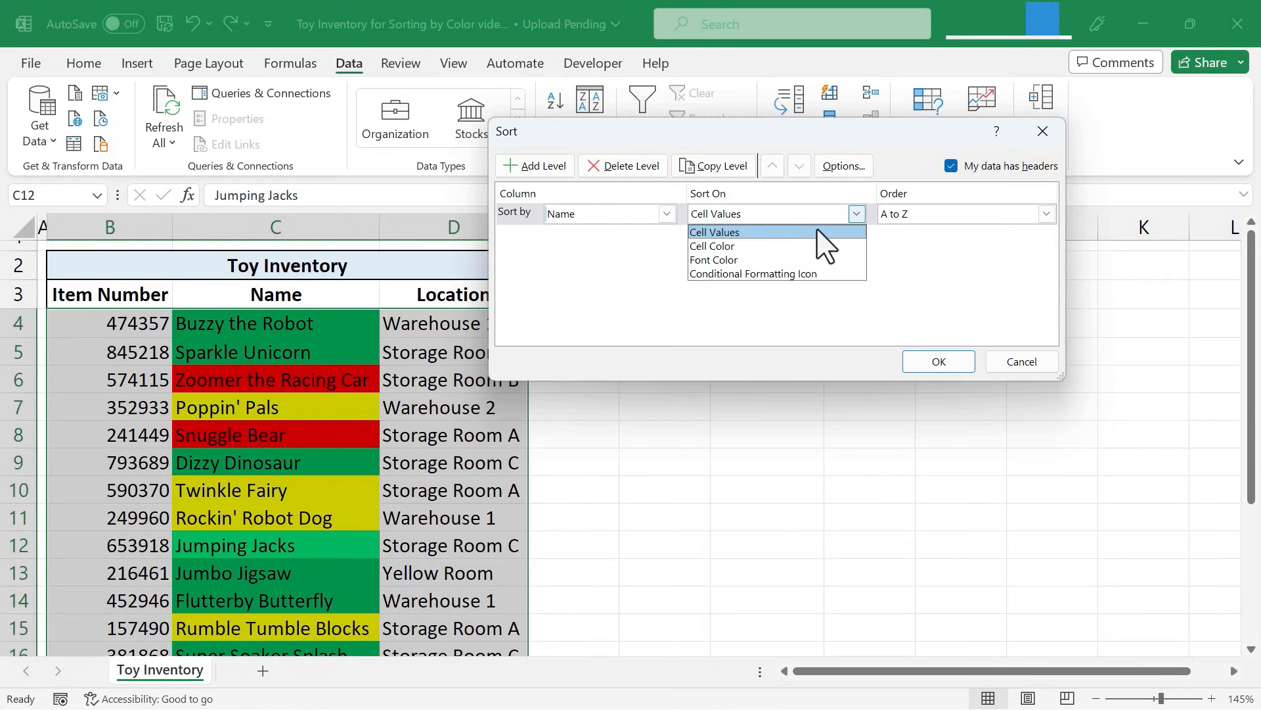
{"action": "left_click", "coordinate": [710, 245]}
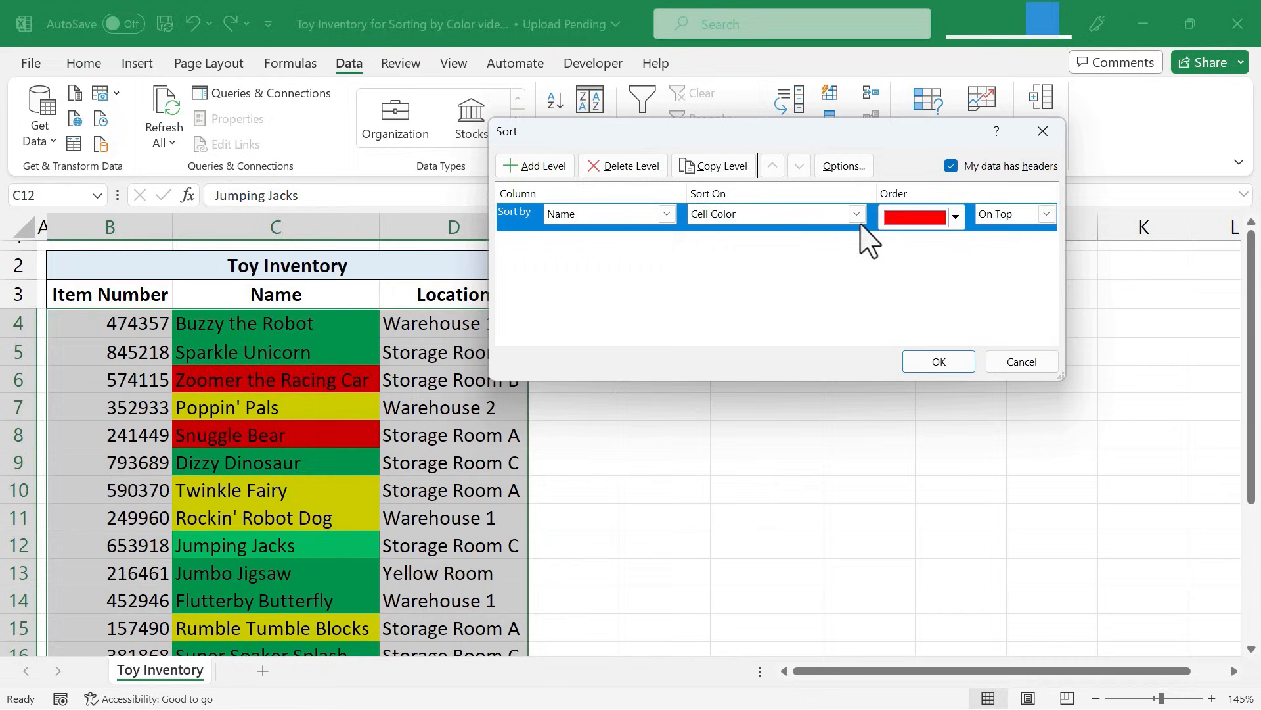
{"action": "left_click", "coordinate": [955, 215]}
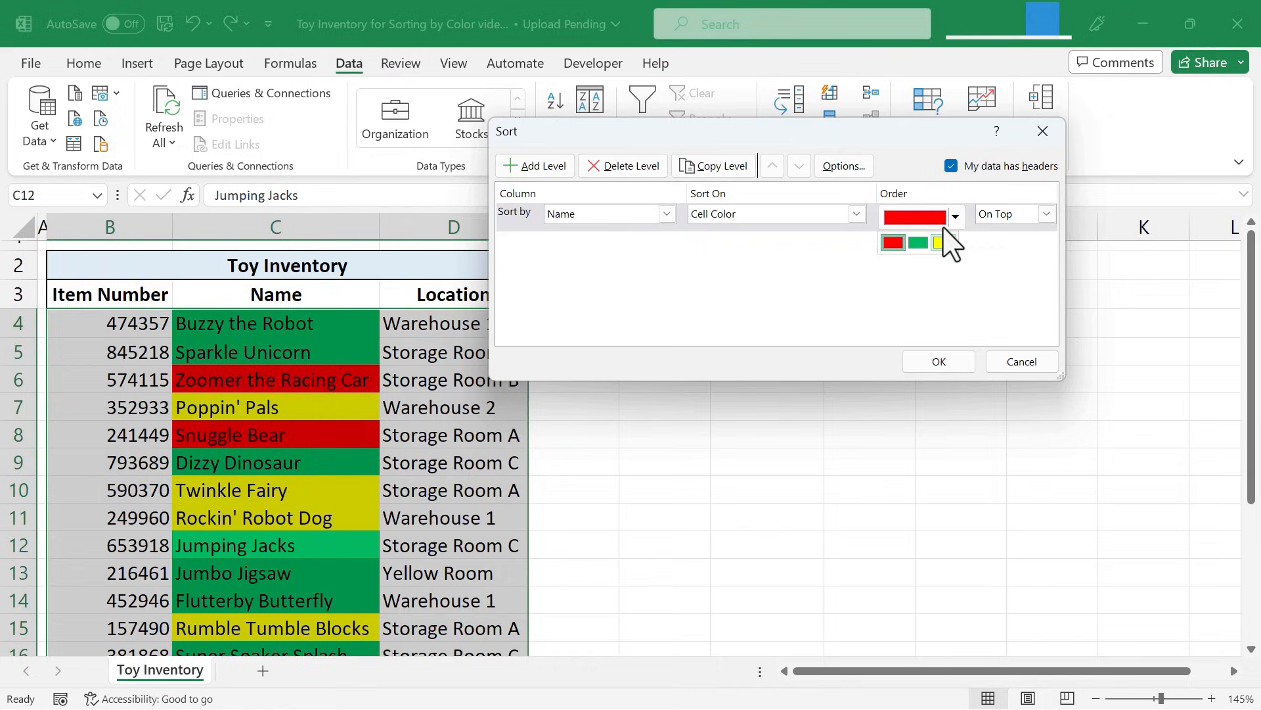
{"action": "mouse_move", "coordinate": [953, 250]}
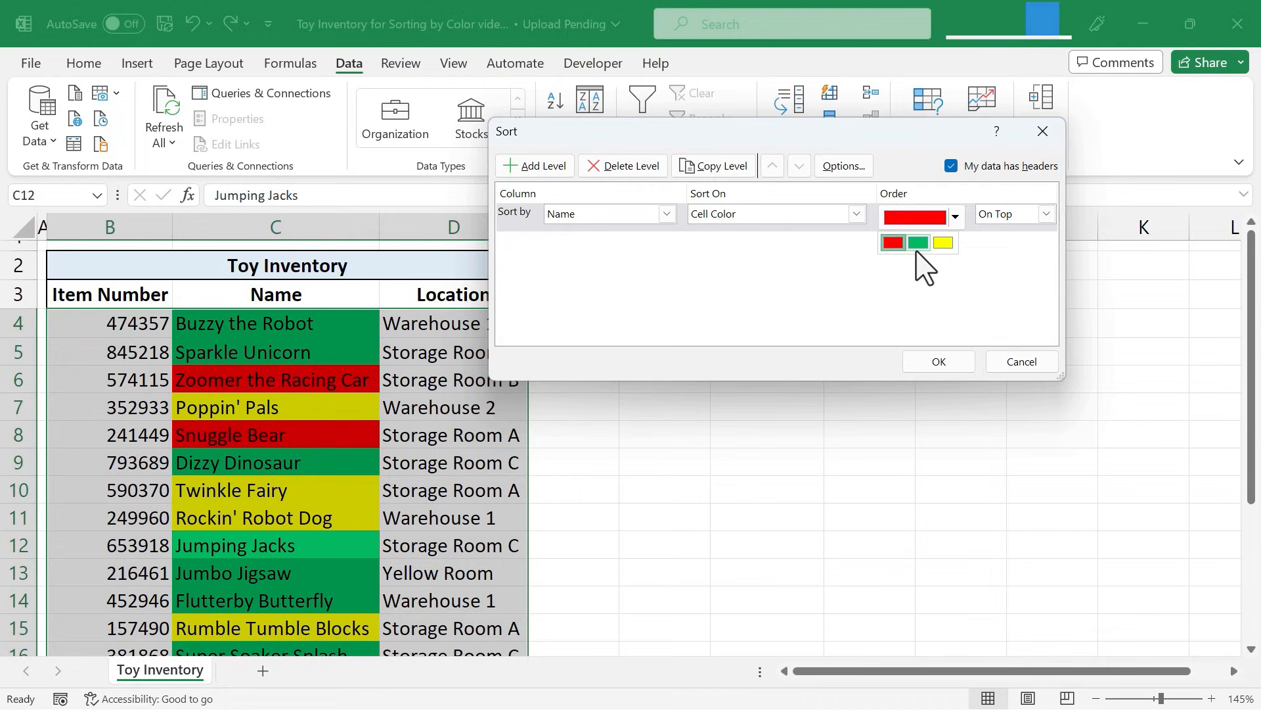
{"action": "mouse_move", "coordinate": [917, 242]}
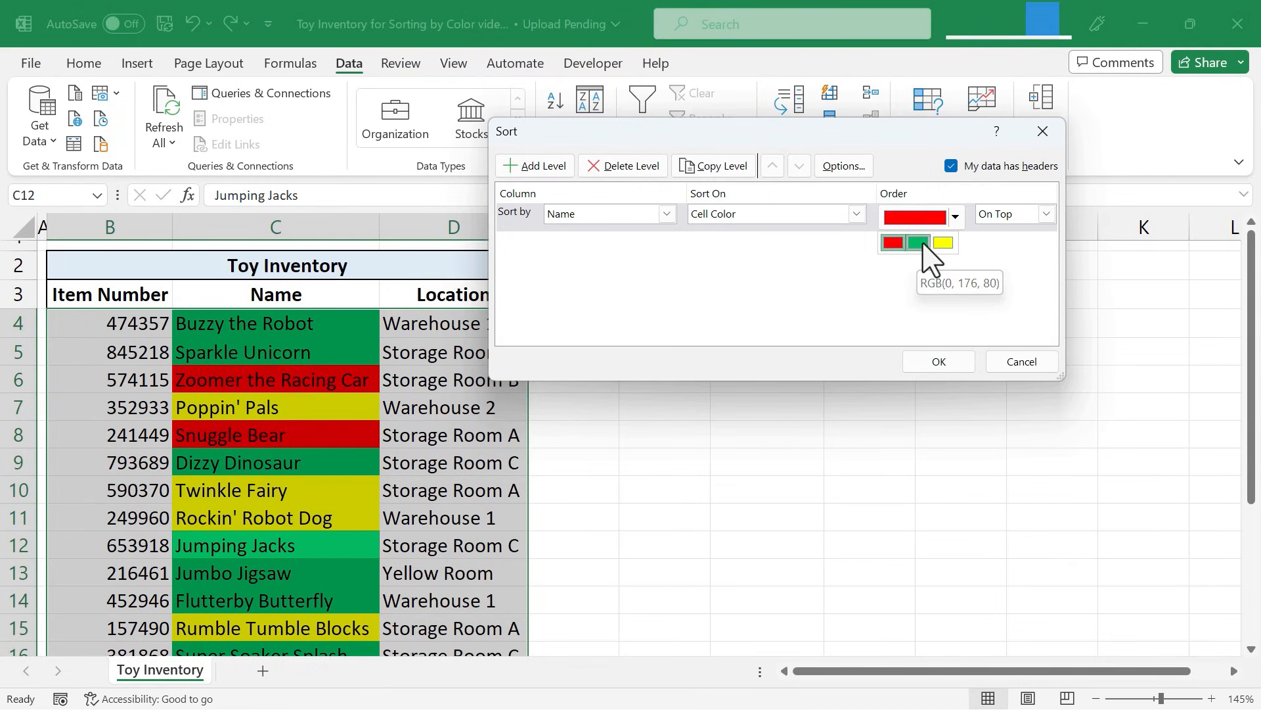
{"action": "left_click", "coordinate": [917, 243]}
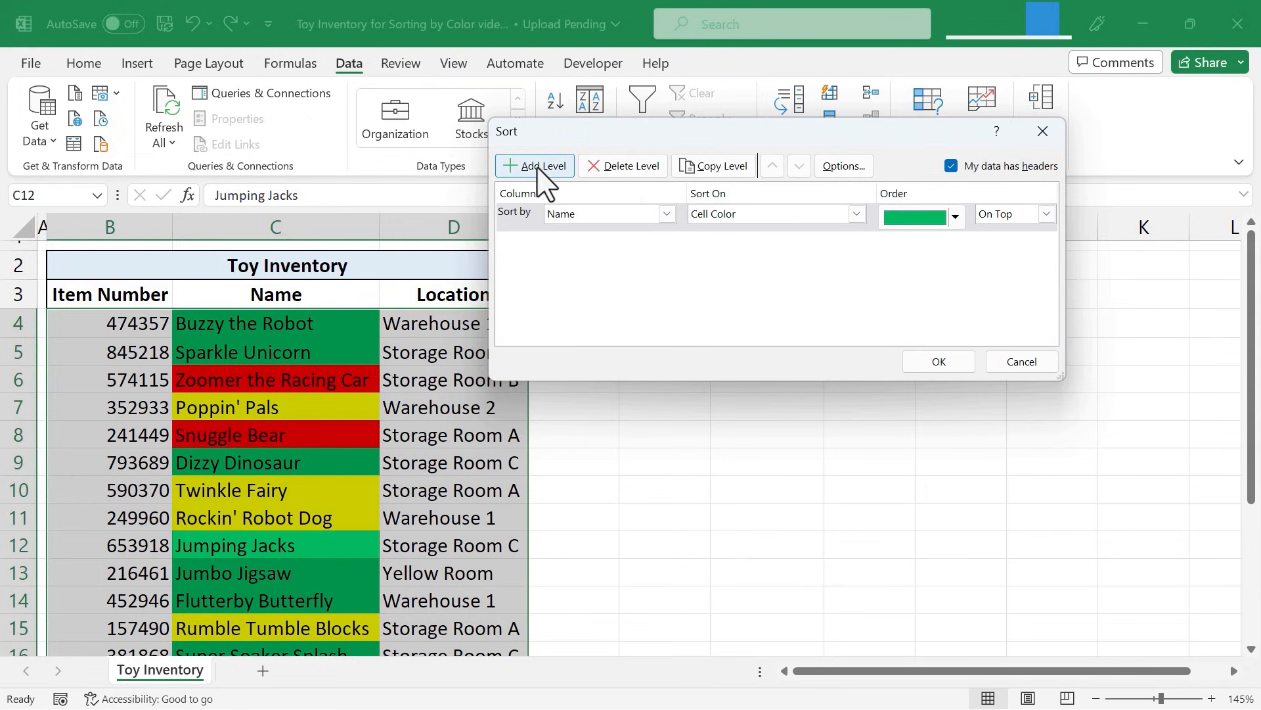
- Add a second level sorting Name by Cell Color with yellow on top
{"action": "left_click", "coordinate": [533, 166]}
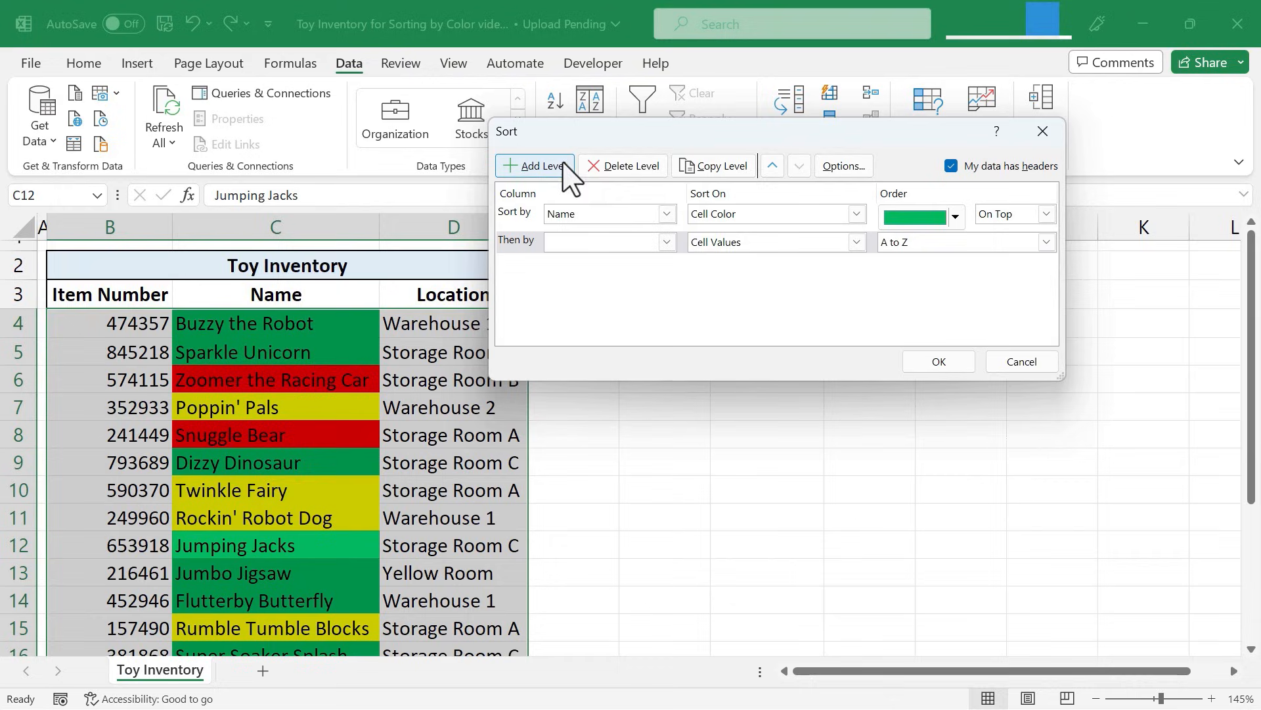
{"action": "mouse_move", "coordinate": [646, 269]}
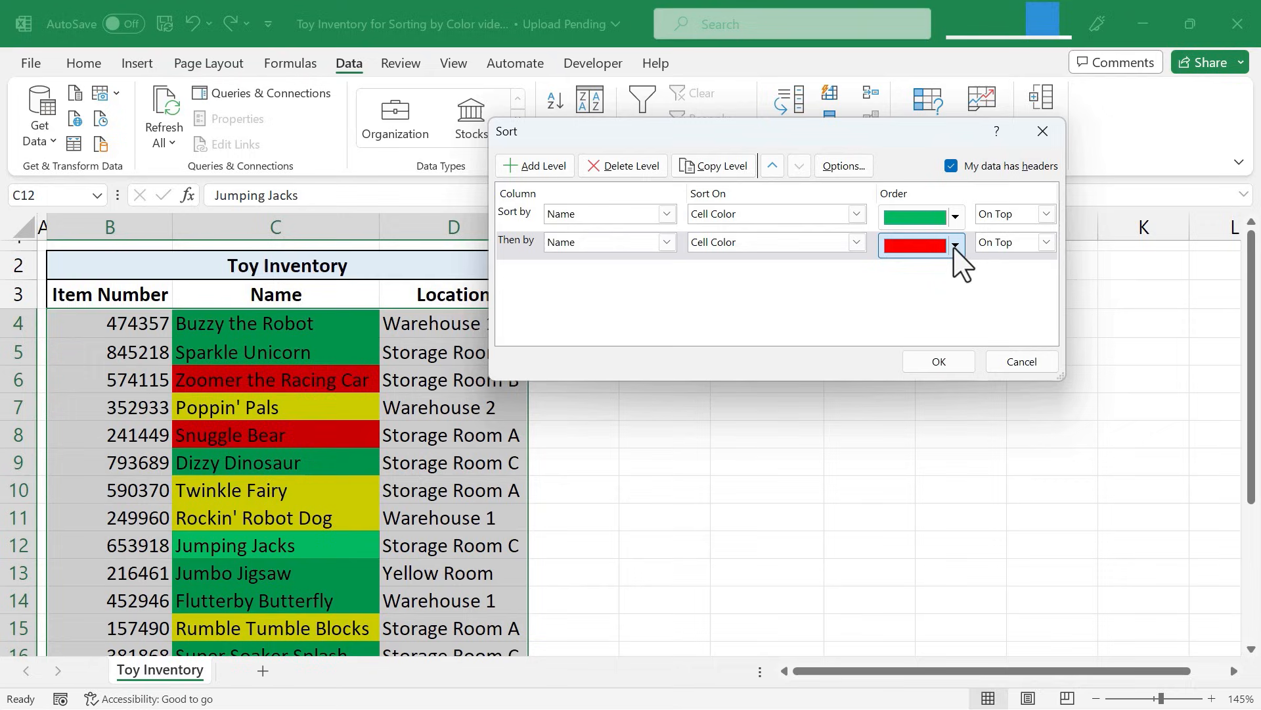
{"action": "left_click", "coordinate": [913, 246]}
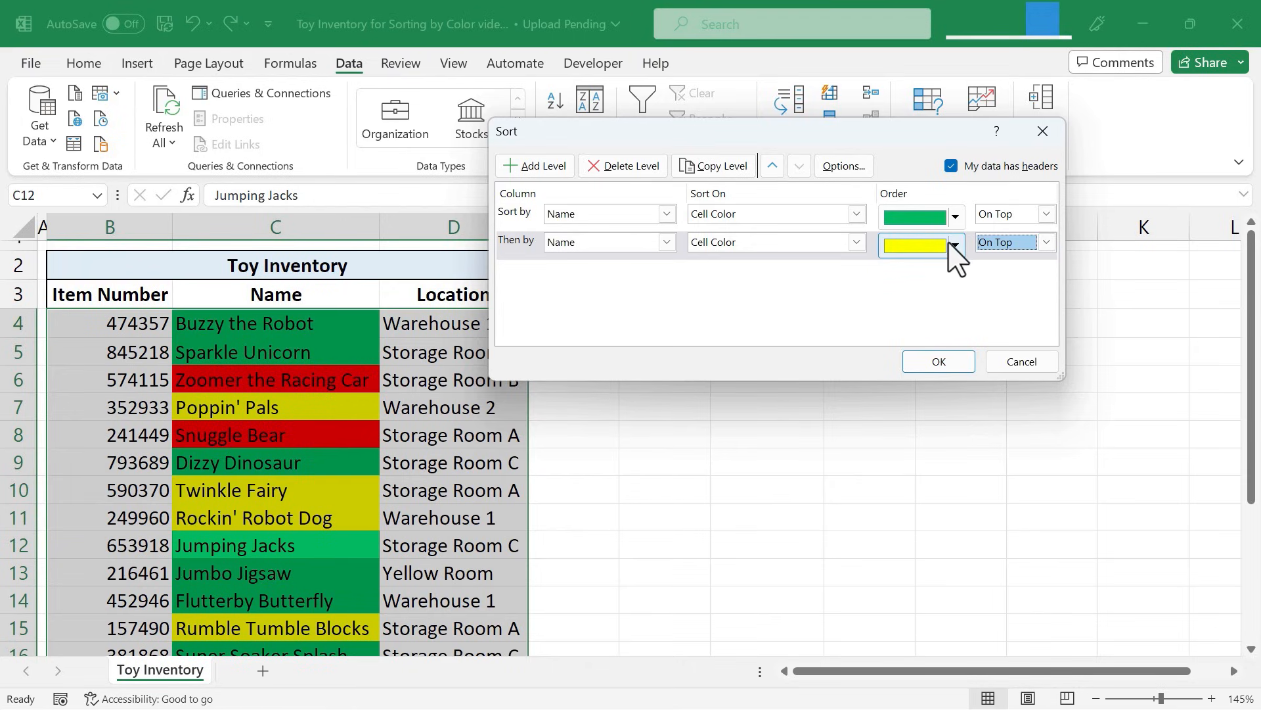
{"action": "mouse_move", "coordinate": [535, 250]}
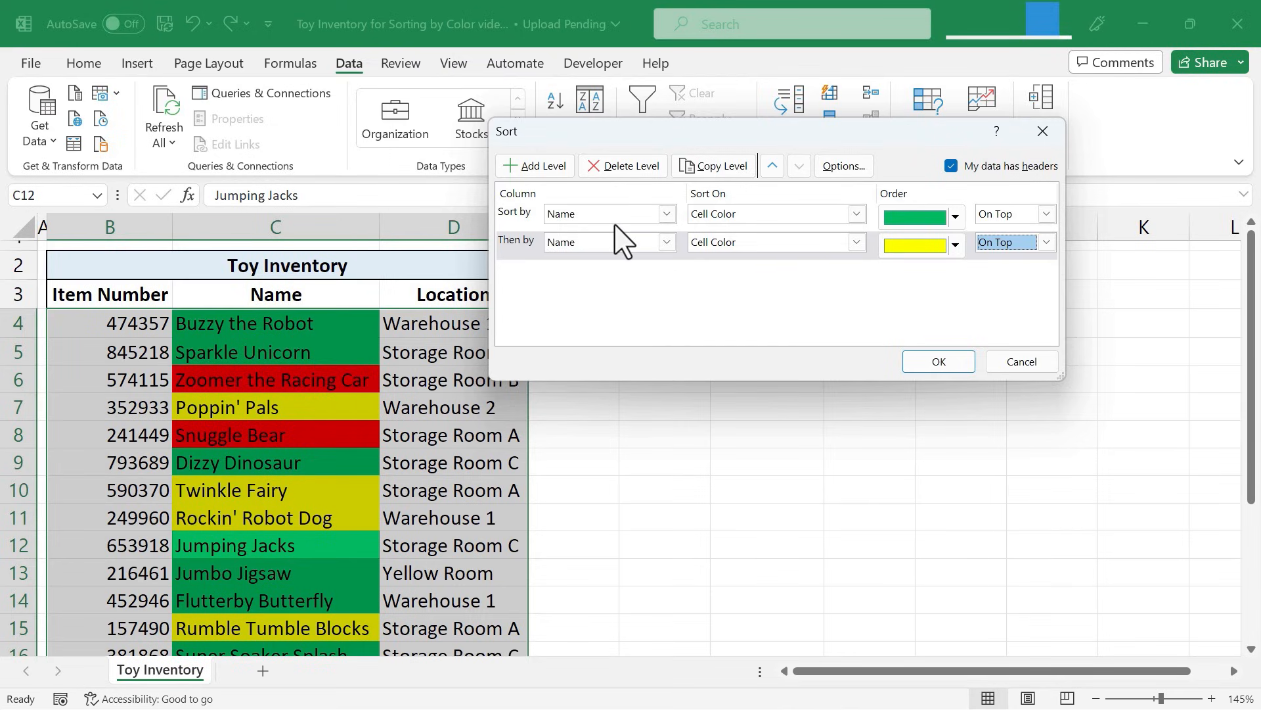
{"action": "mouse_move", "coordinate": [541, 233]}
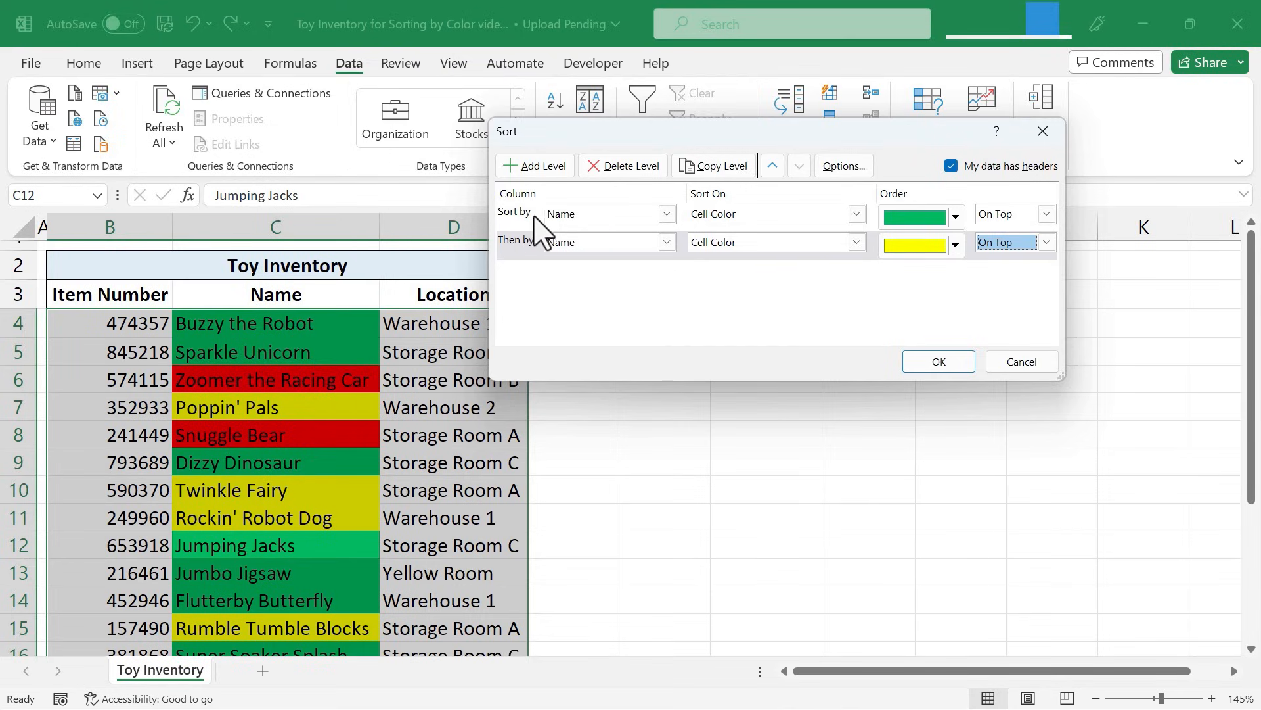
{"action": "mouse_move", "coordinate": [564, 270]}
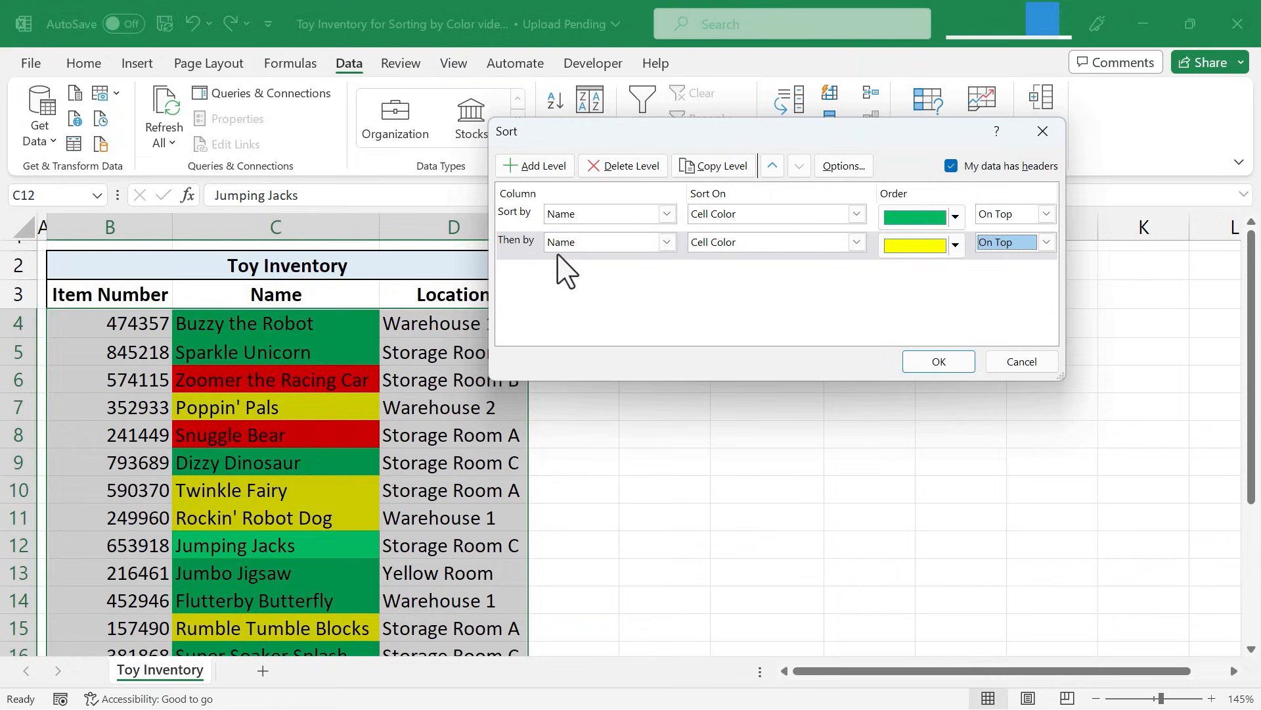
{"action": "mouse_move", "coordinate": [989, 286]}
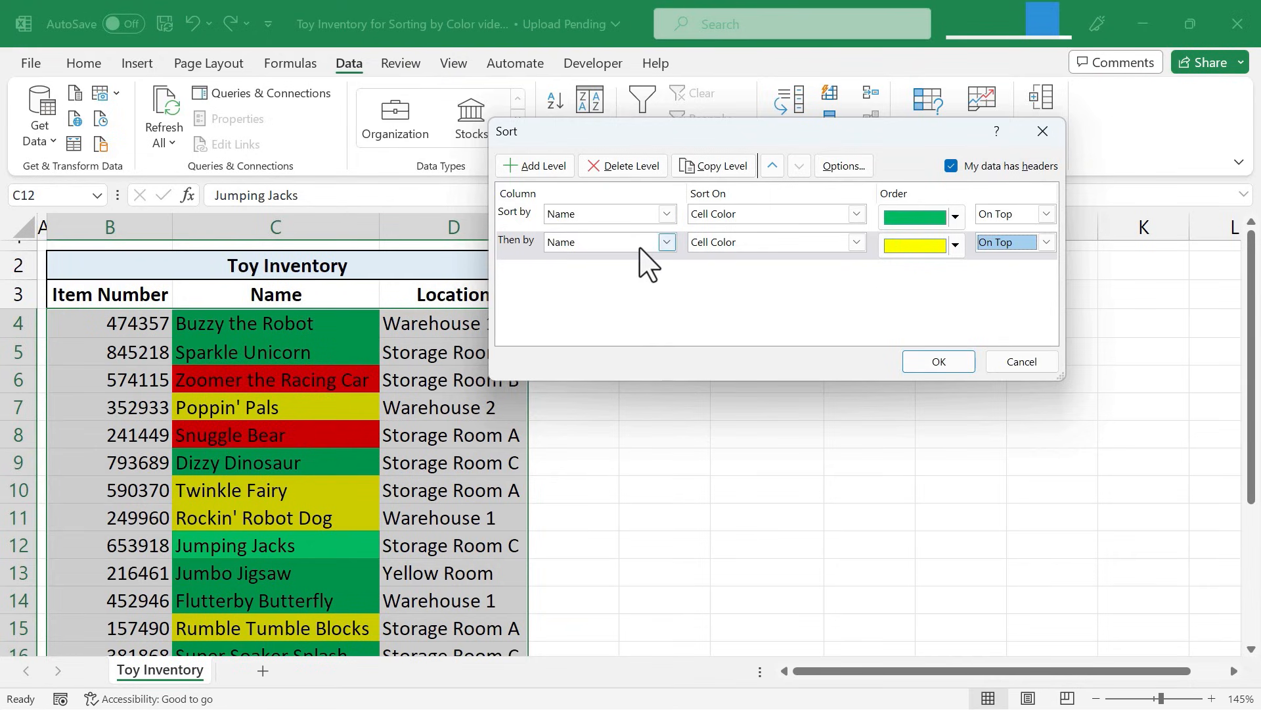
{"action": "mouse_move", "coordinate": [535, 165]}
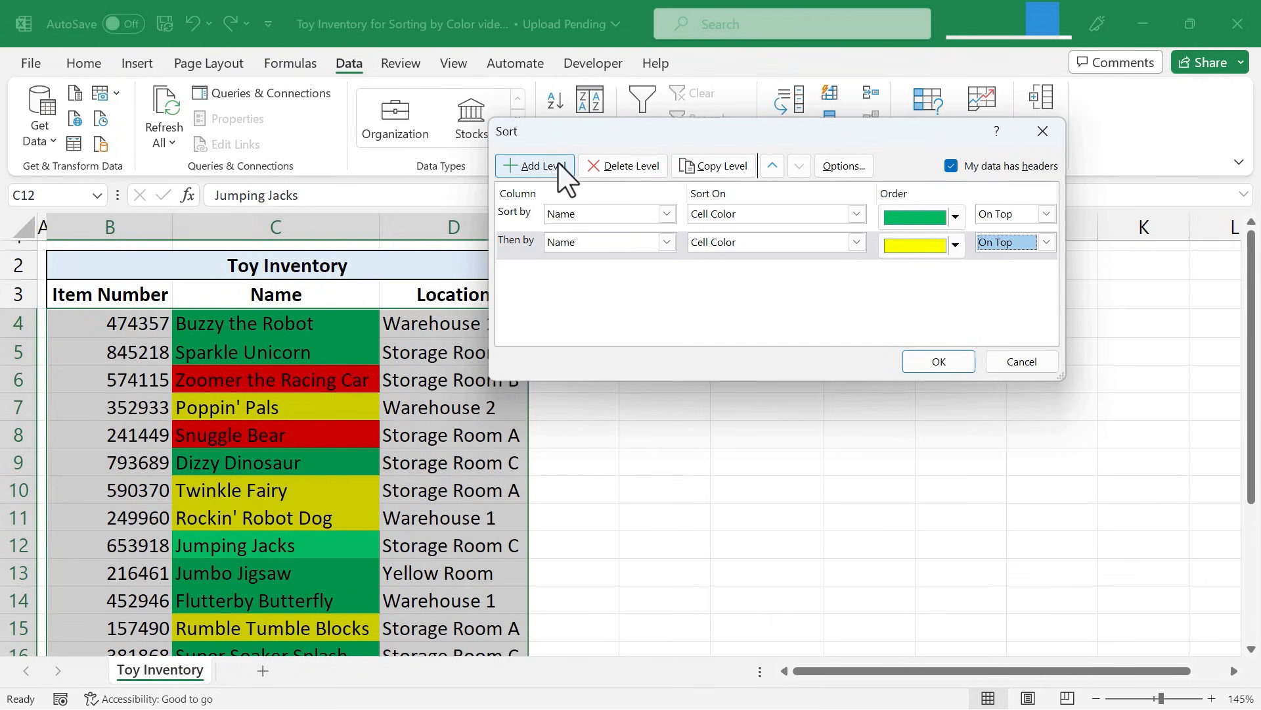
- Add a third level putting red Name cells on bottom and apply the sort
{"action": "left_click", "coordinate": [534, 166]}
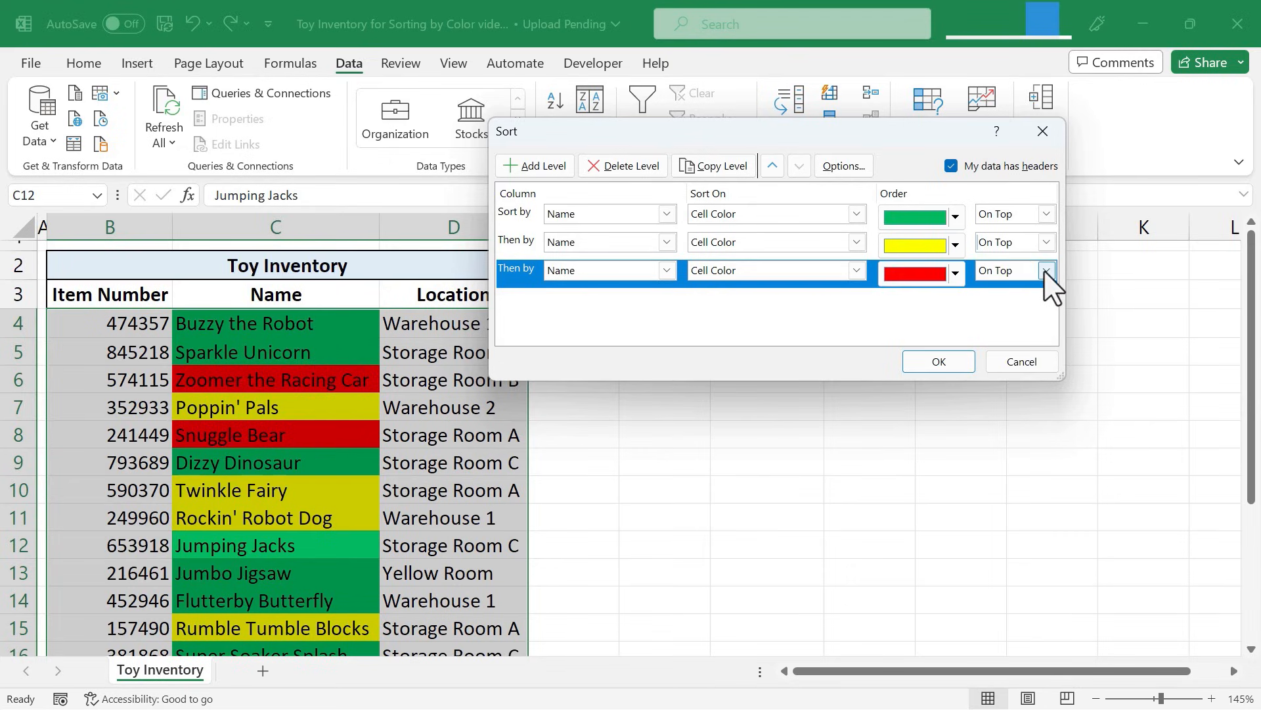
{"action": "left_click", "coordinate": [1004, 269]}
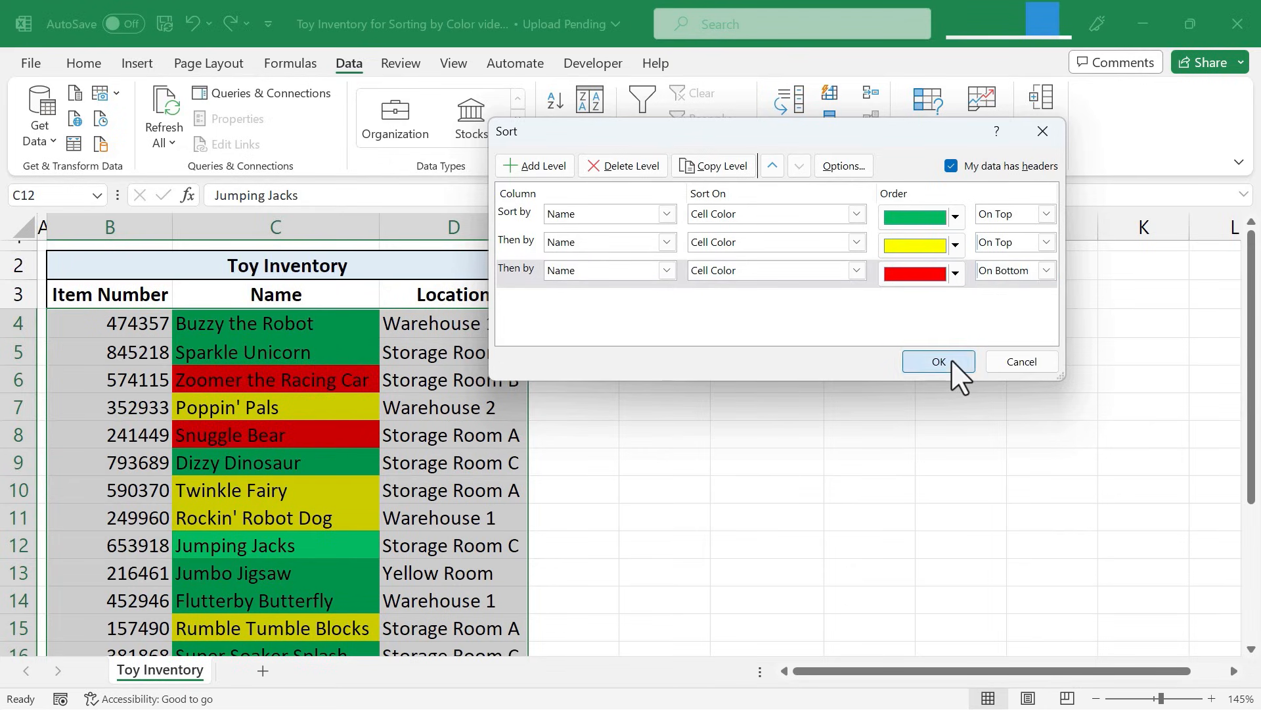
{"action": "left_click", "coordinate": [938, 361]}
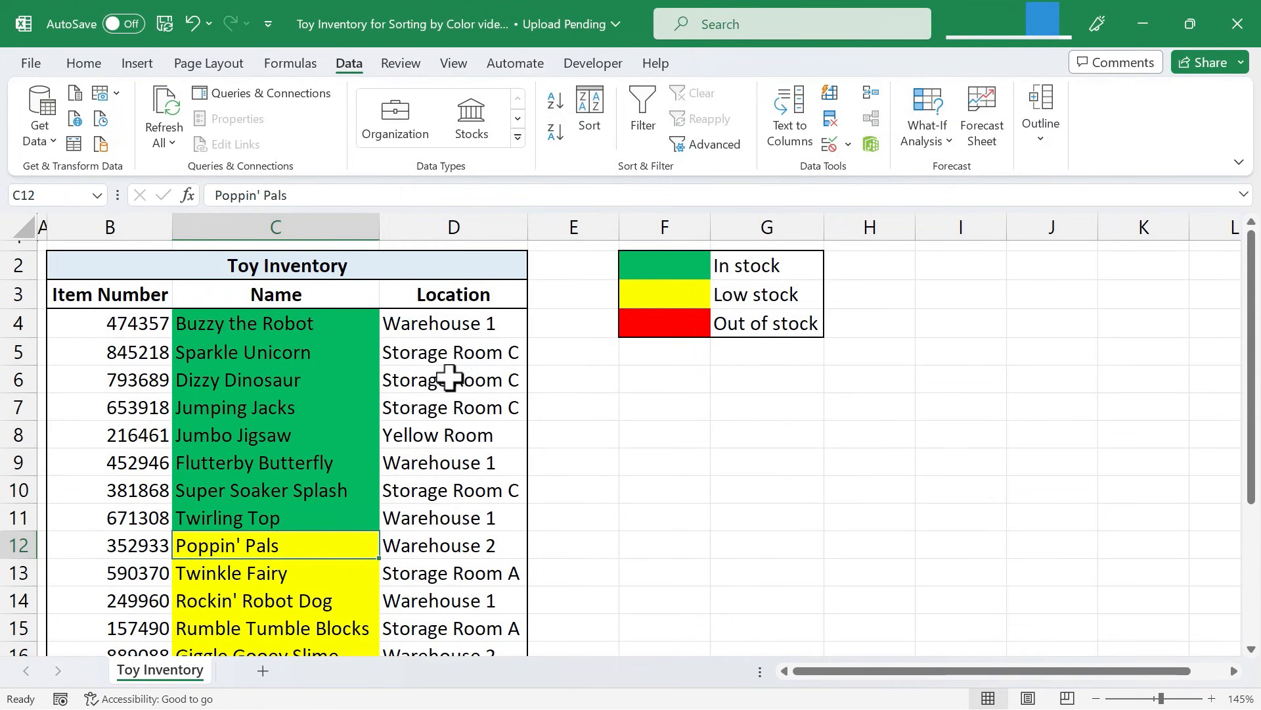
{"action": "mouse_move", "coordinate": [539, 351]}
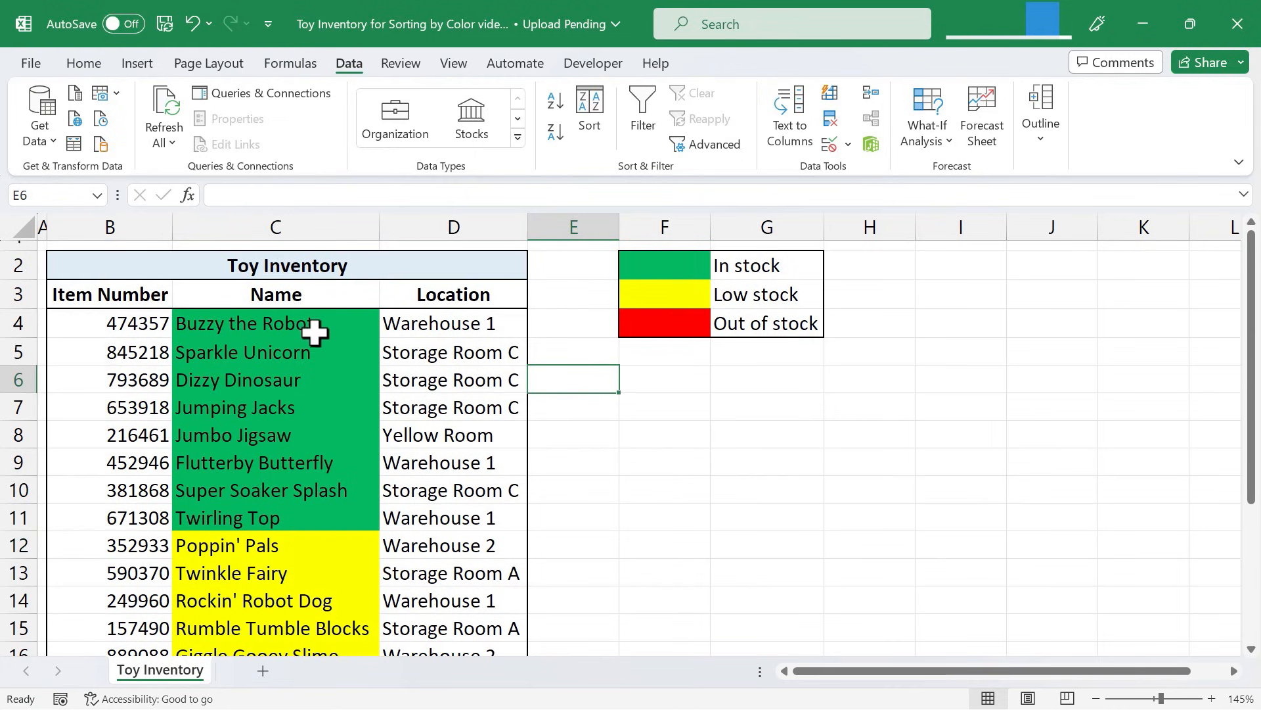
{"action": "mouse_move", "coordinate": [283, 379]}
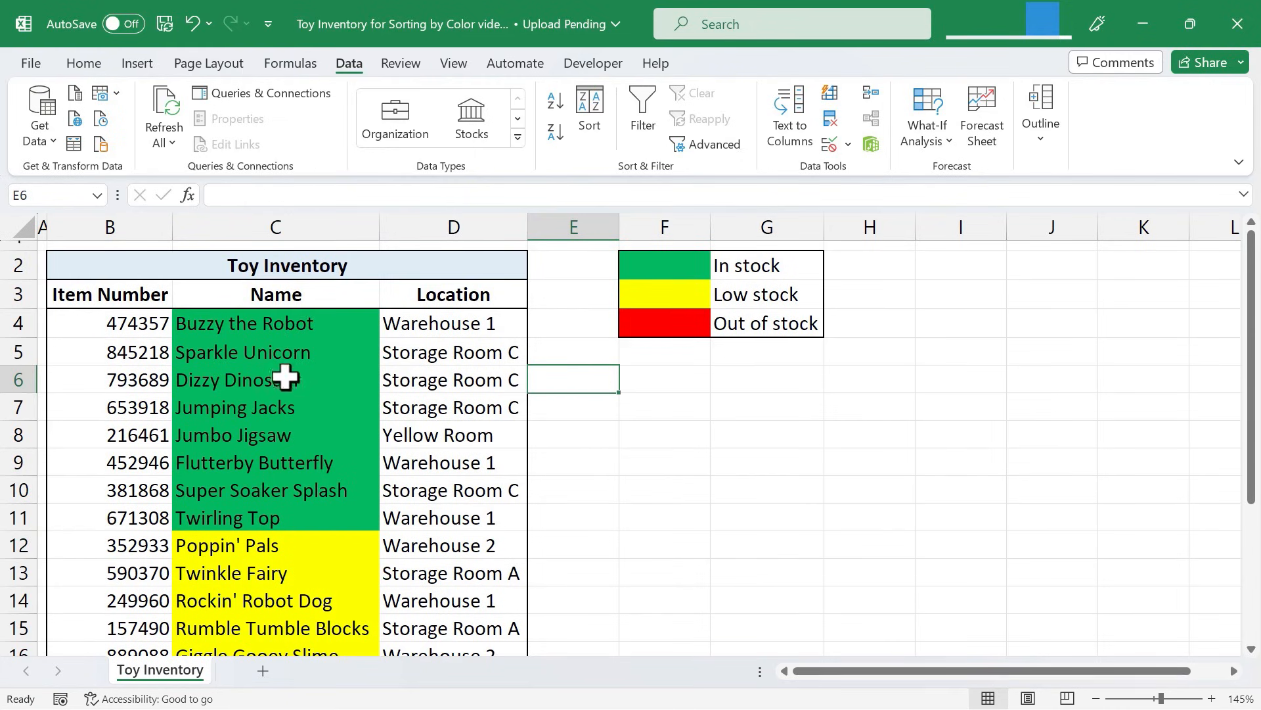
- Confirm red rows sit last, then open Font Color choices for a Location cell
{"action": "scroll", "scroll_direction": "down", "scroll_amount": 3}
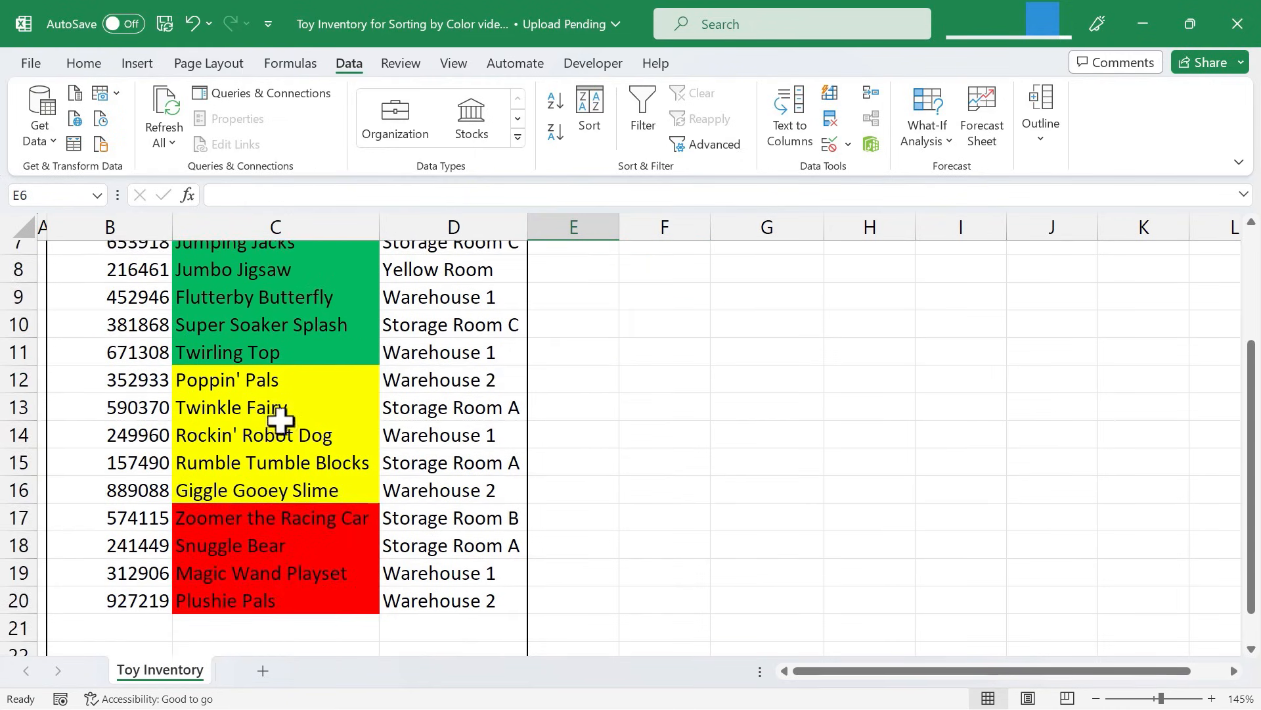
{"action": "scroll", "scroll_direction": "down", "scroll_amount": 3}
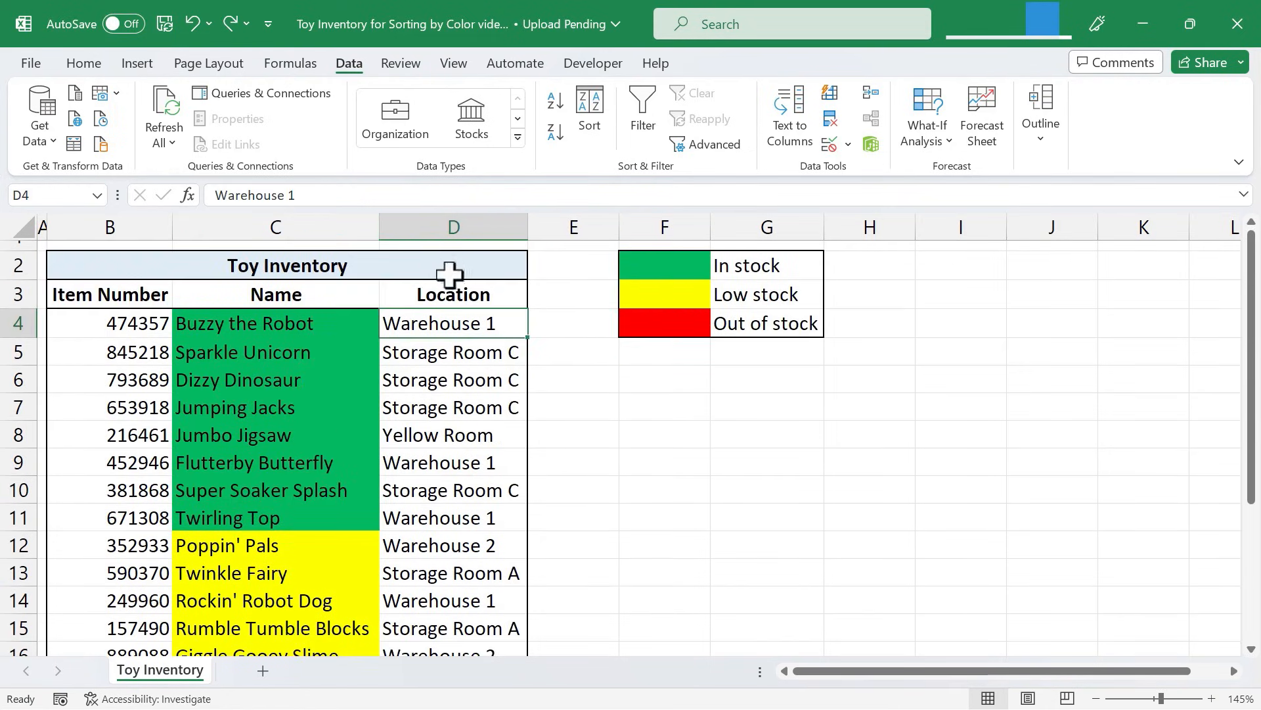
{"action": "mouse_move", "coordinate": [334, 380]}
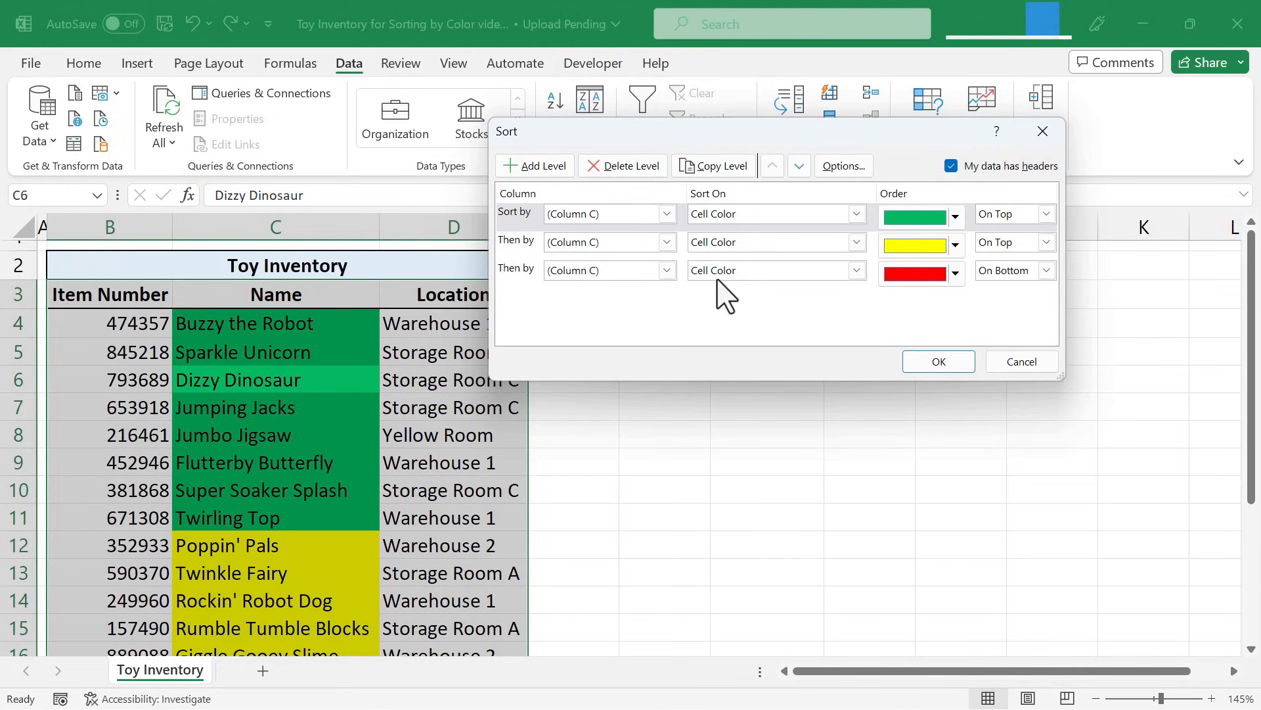
{"action": "left_click", "coordinate": [856, 213]}
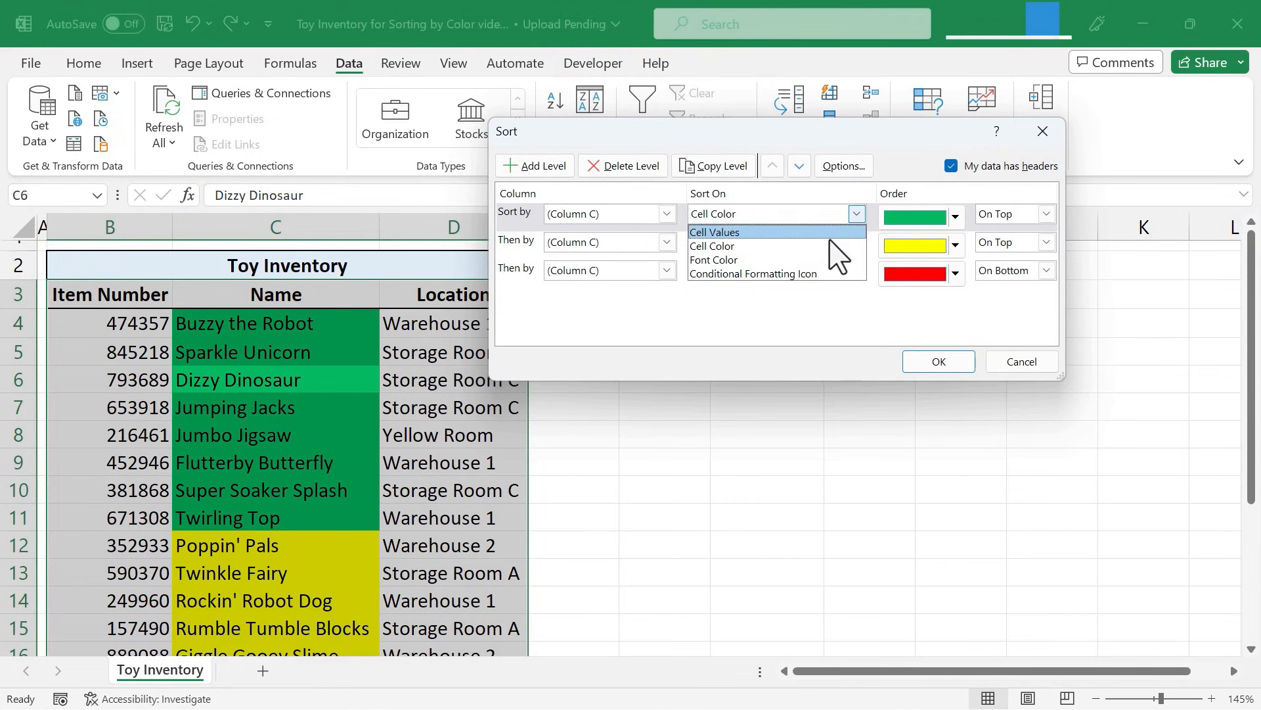
{"action": "left_click", "coordinate": [713, 259]}
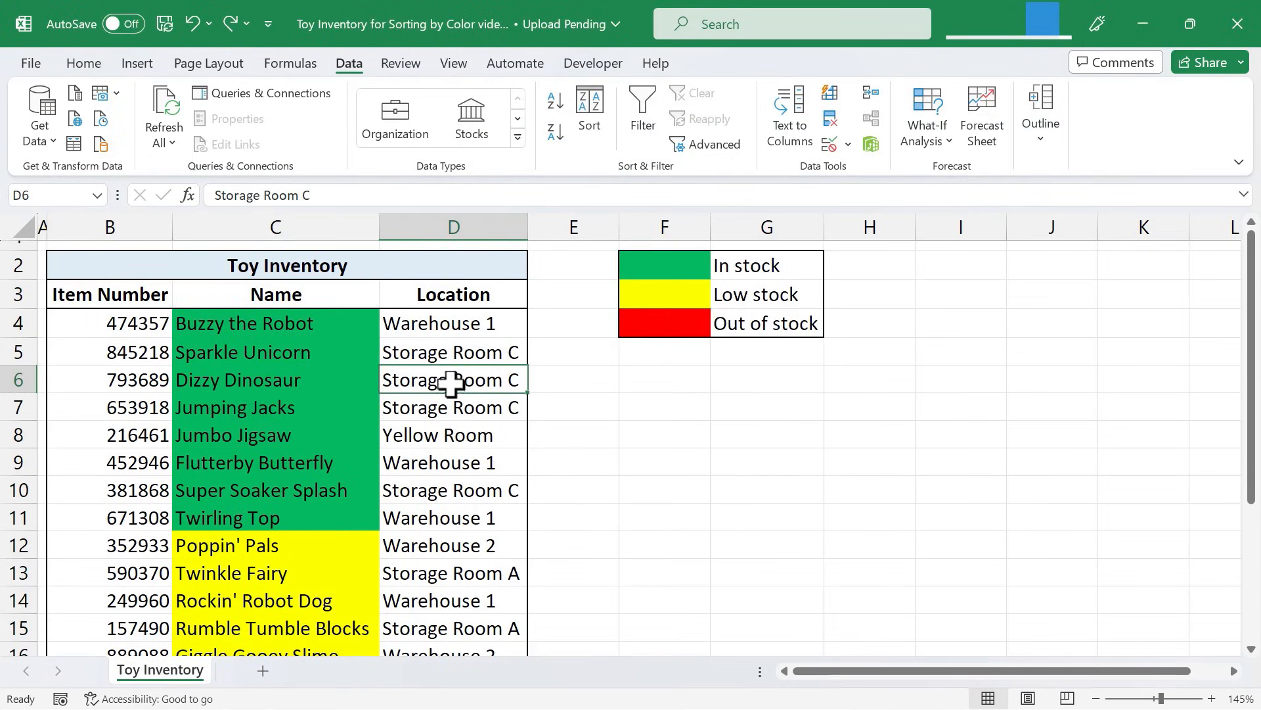
{"action": "left_click", "coordinate": [83, 64]}
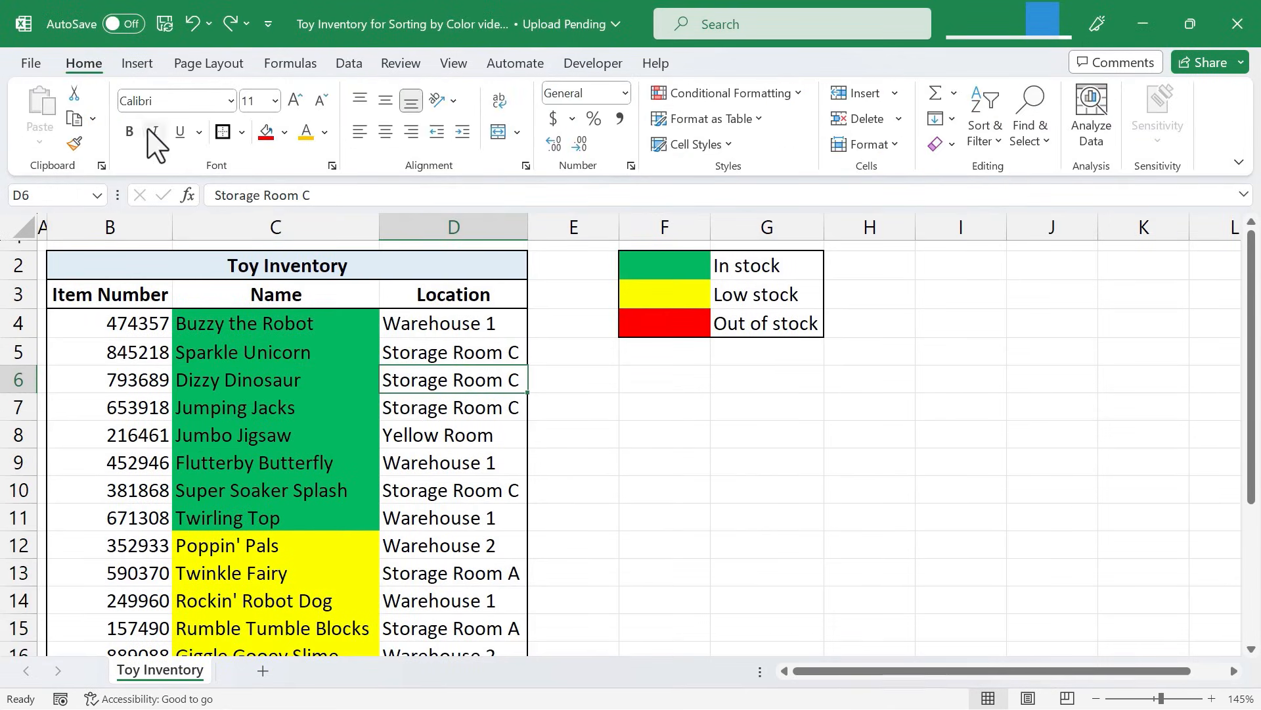
{"action": "left_click", "coordinate": [324, 132]}
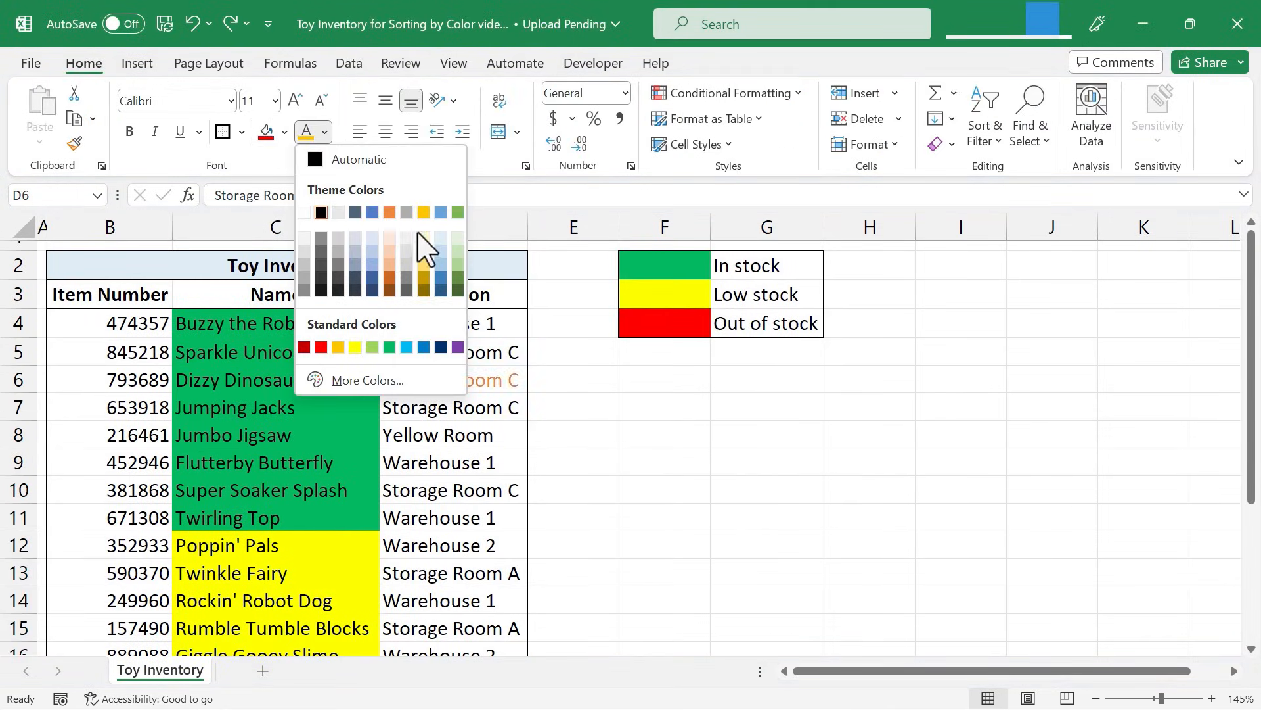